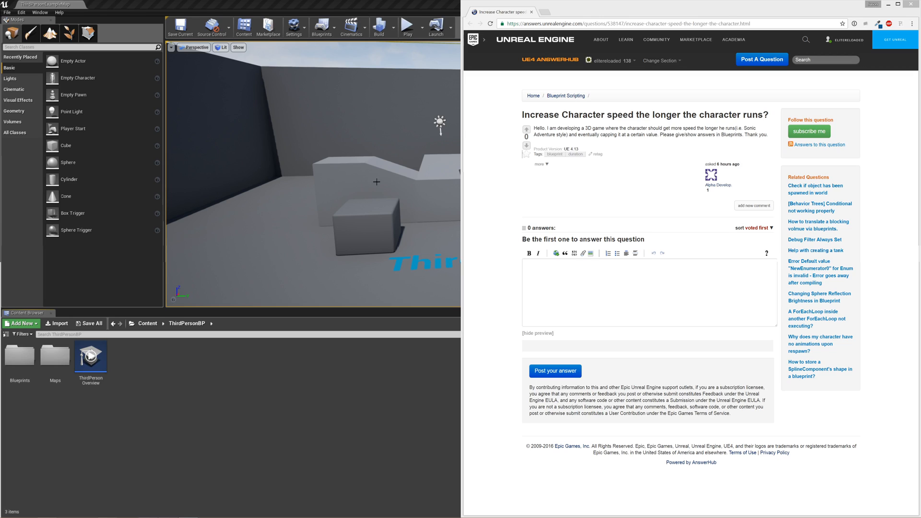
mouse_move(513, 193)
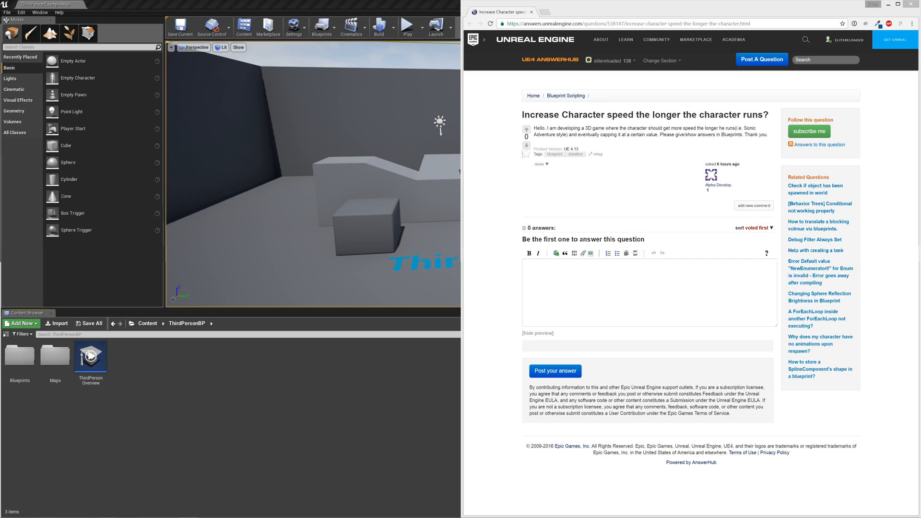
mouse_move(610, 124)
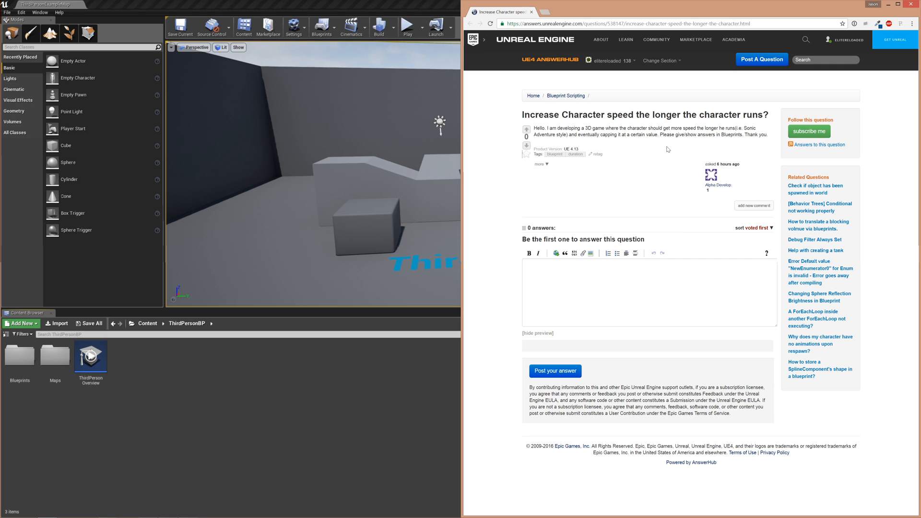
mouse_move(663, 144)
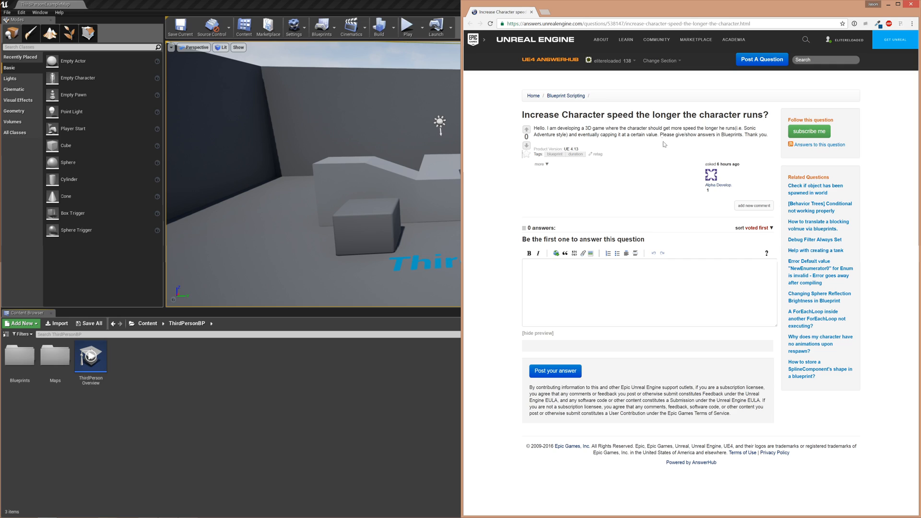
Read the AnswerHub question about capping character running speed
double_click(607, 136)
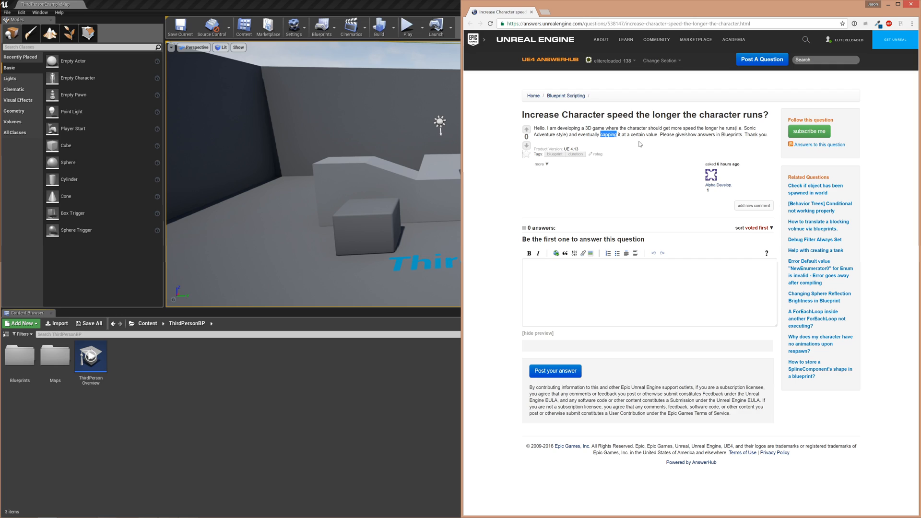
mouse_move(633, 143)
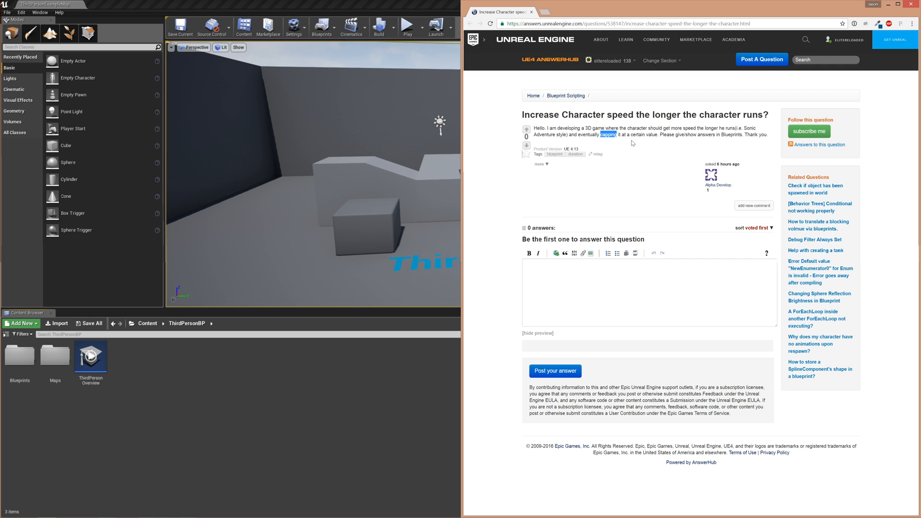
mouse_move(711, 148)
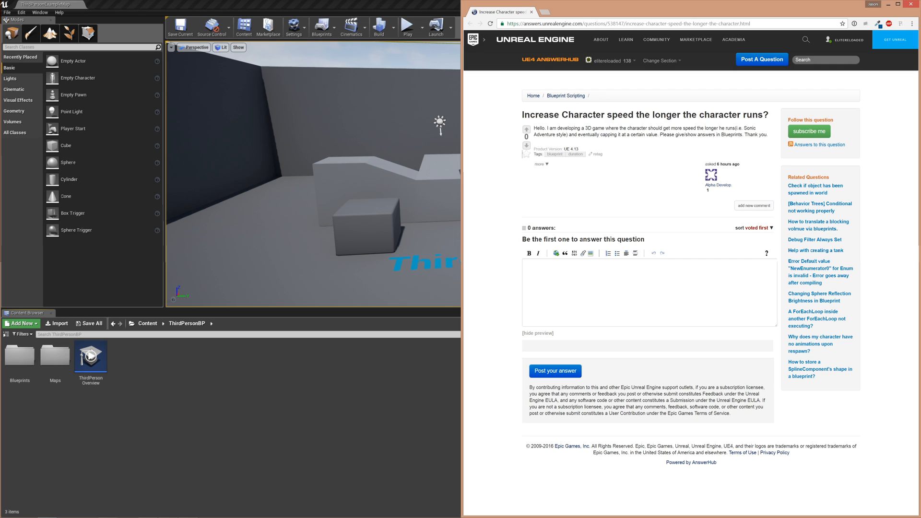
mouse_move(707, 148)
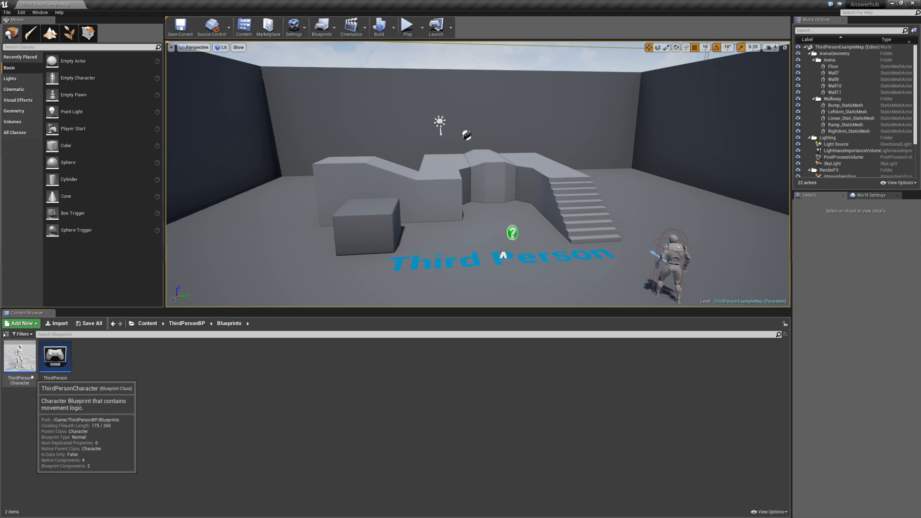
Open the ThirdPersonCharacter blueprint and bring its event graph into view
double_click(19, 356)
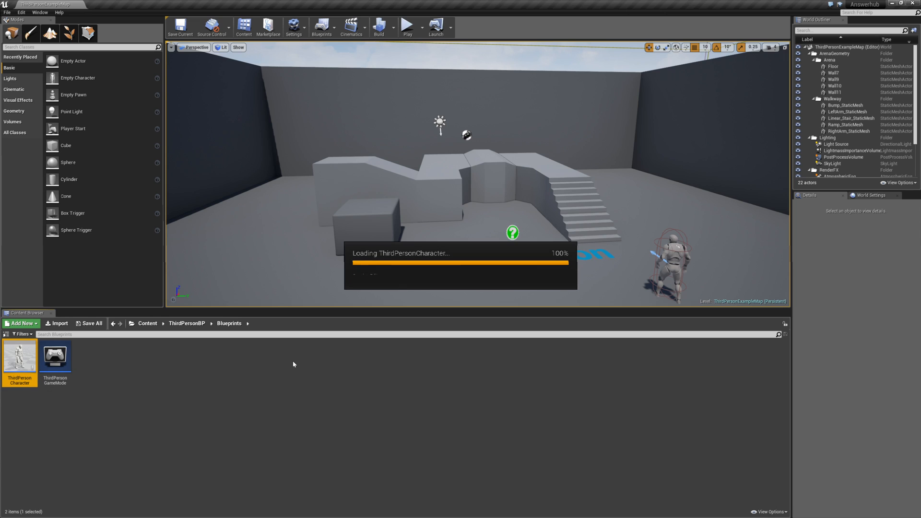
double_click(20, 357)
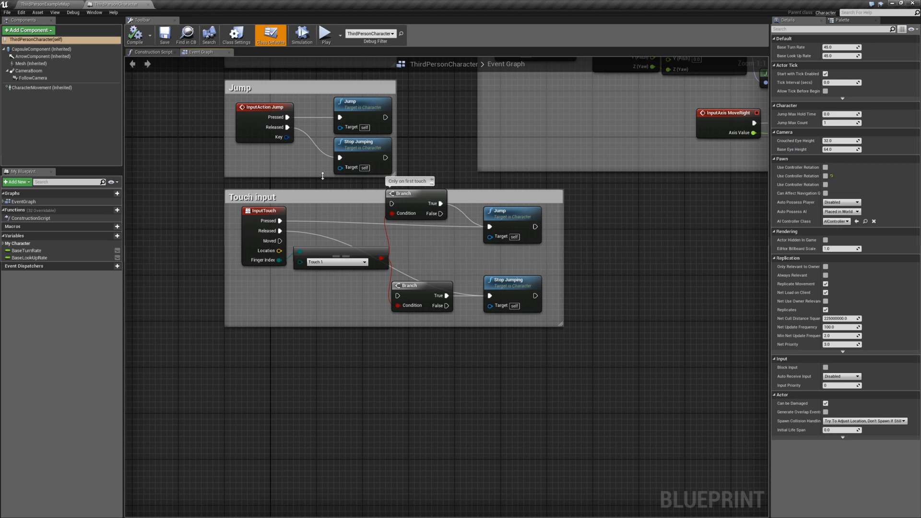
mouse_move(117, 3)
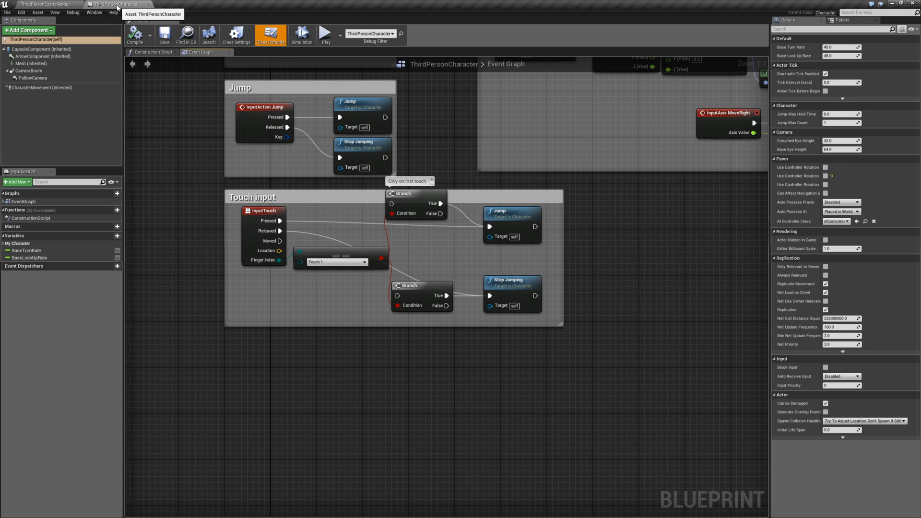
left_click(44, 4)
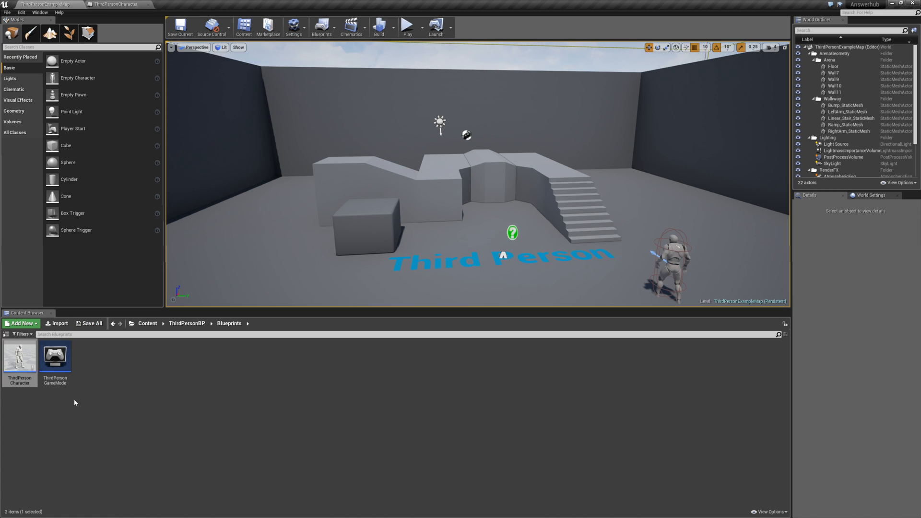
left_click(116, 3)
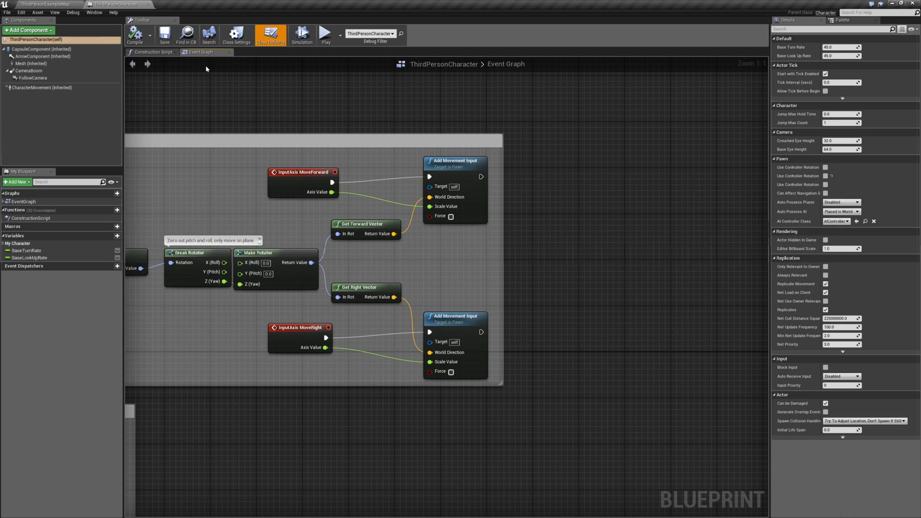
left_click(21, 12)
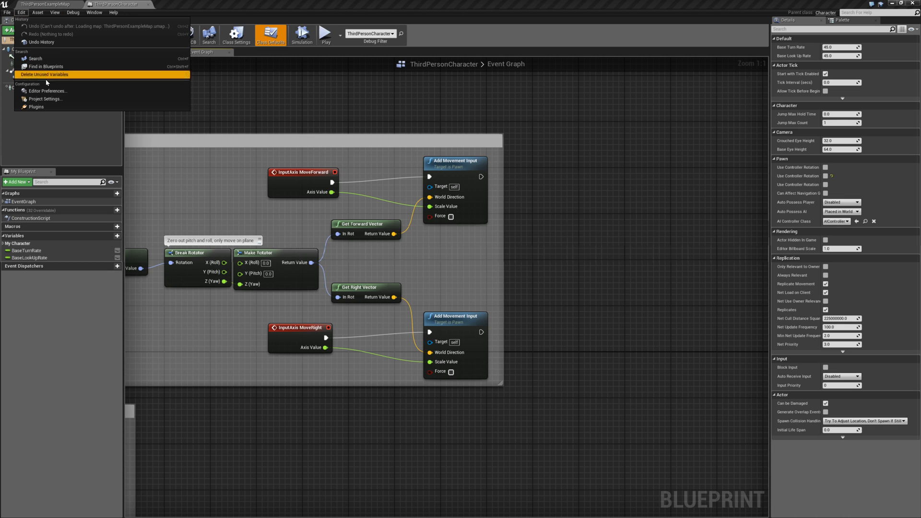
left_click(46, 98)
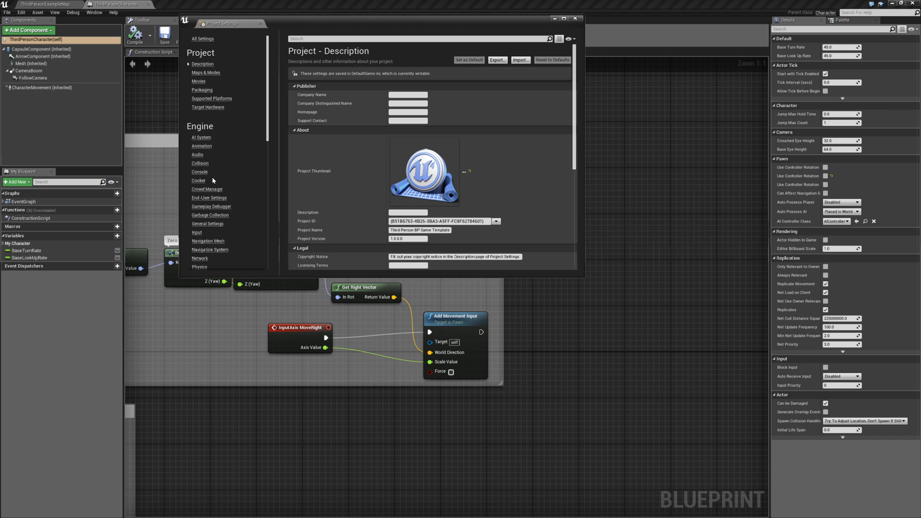
left_click(196, 232)
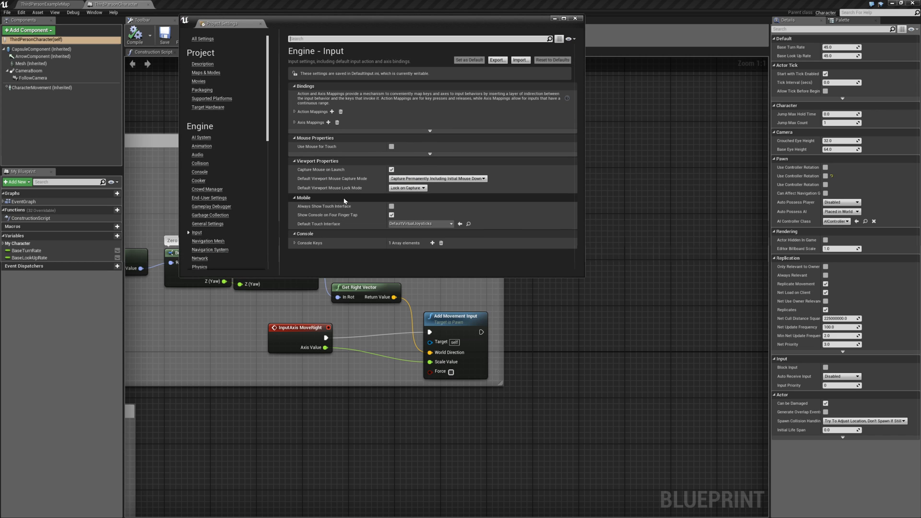
left_click(295, 122)
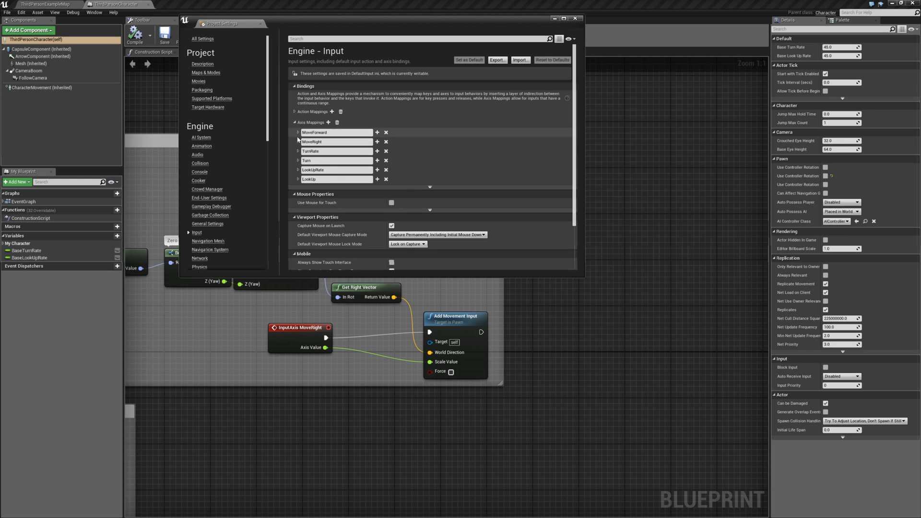
left_click(297, 133)
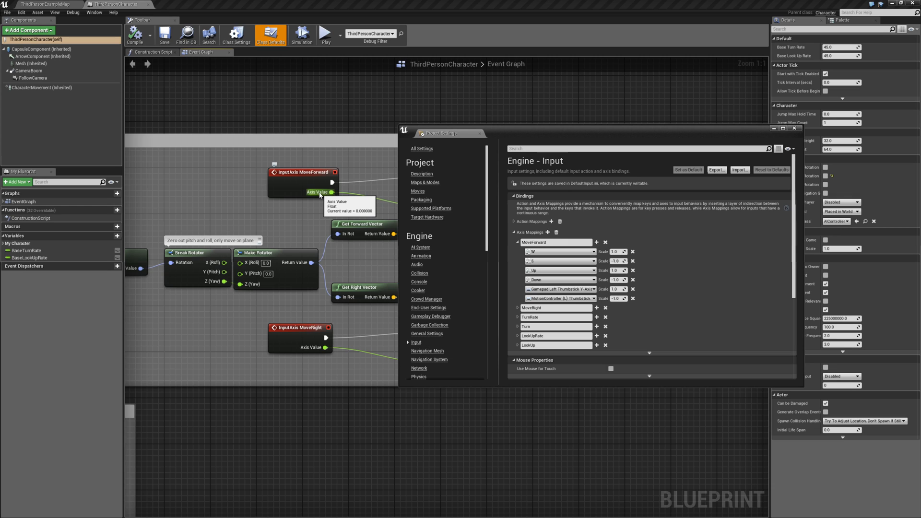
mouse_move(548, 261)
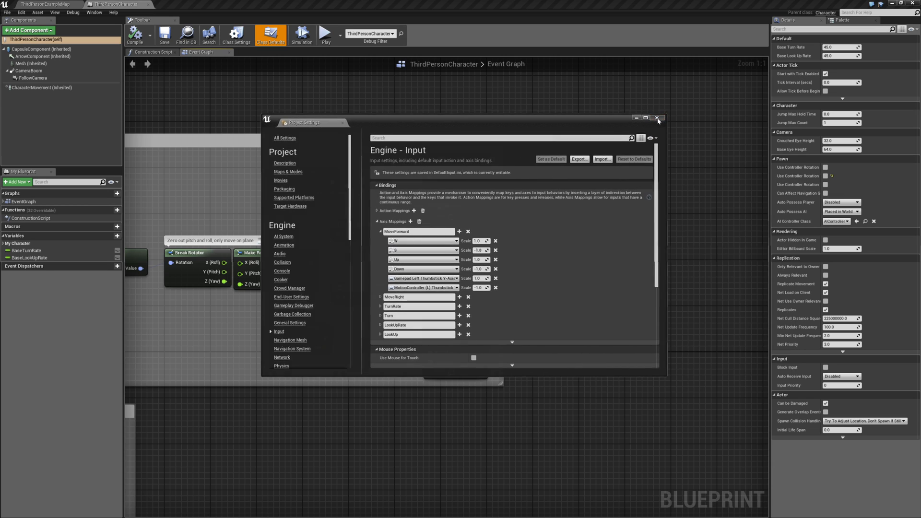
left_click(657, 118)
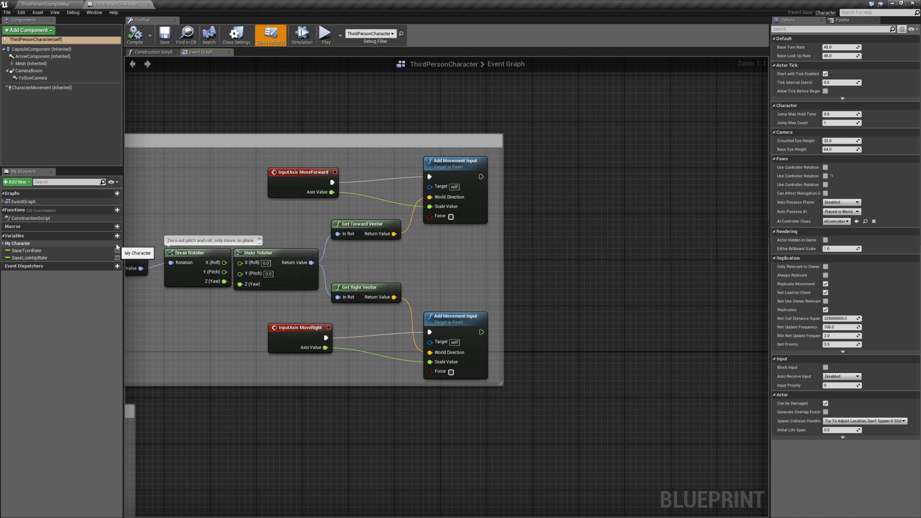
mouse_move(109, 236)
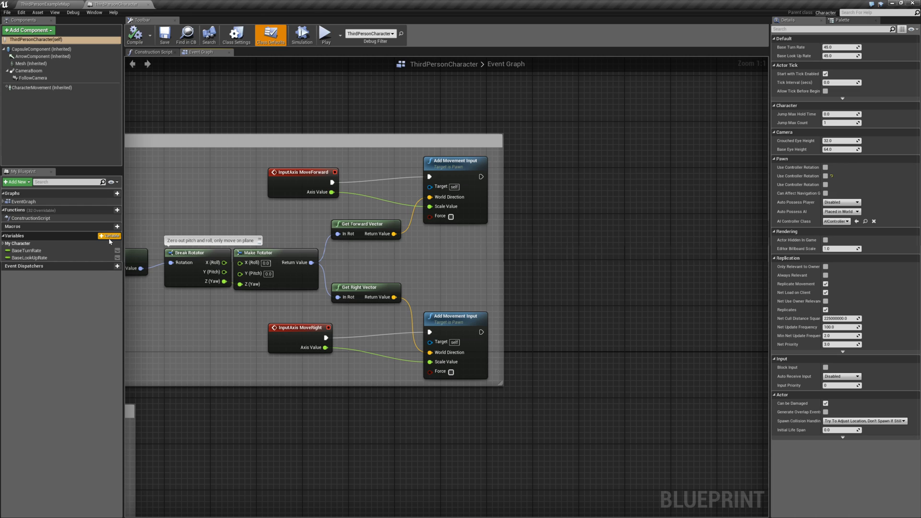
Add float variables MinimumMovementSpeed and MaximumMovementSpeed to the blueprint
left_click(108, 236)
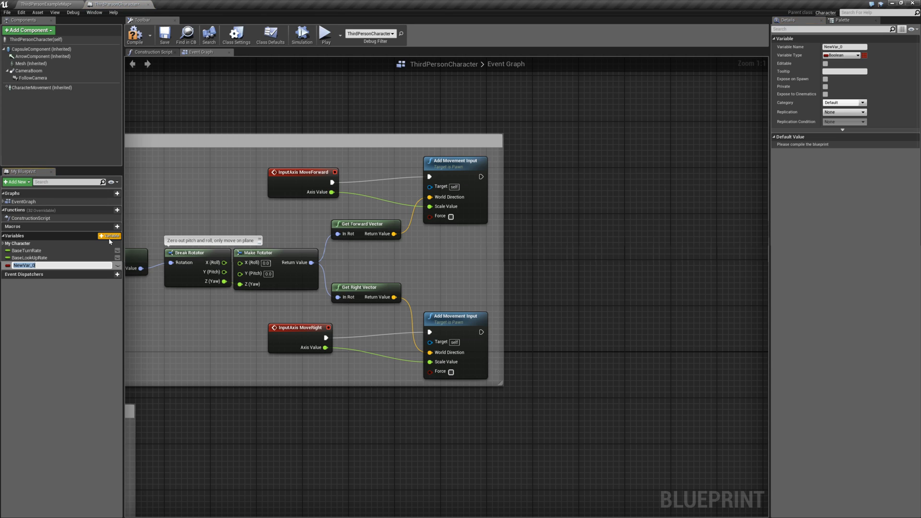
type("Minimum")
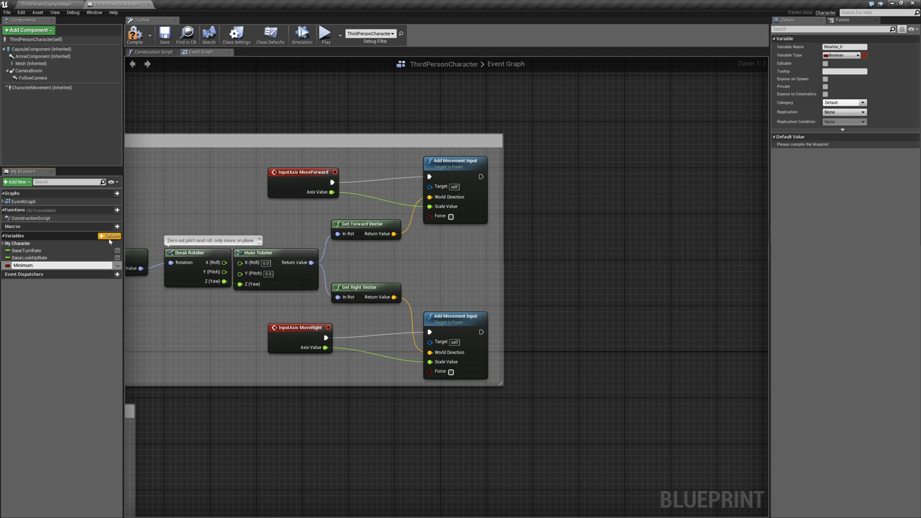
type("A")
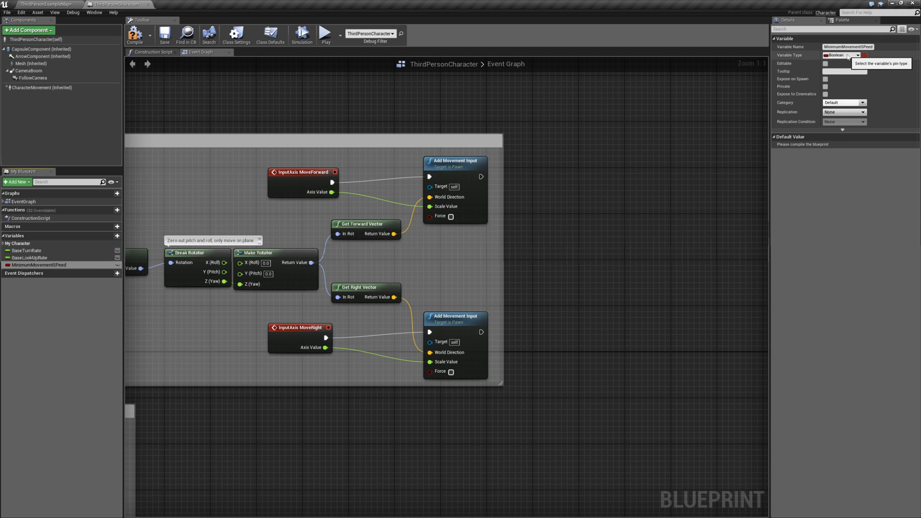
left_click(841, 55)
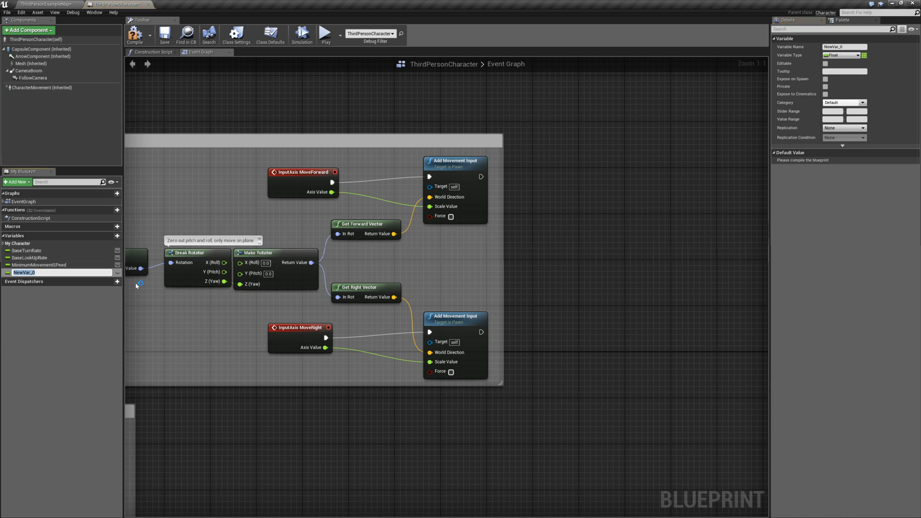
type("Maxi")
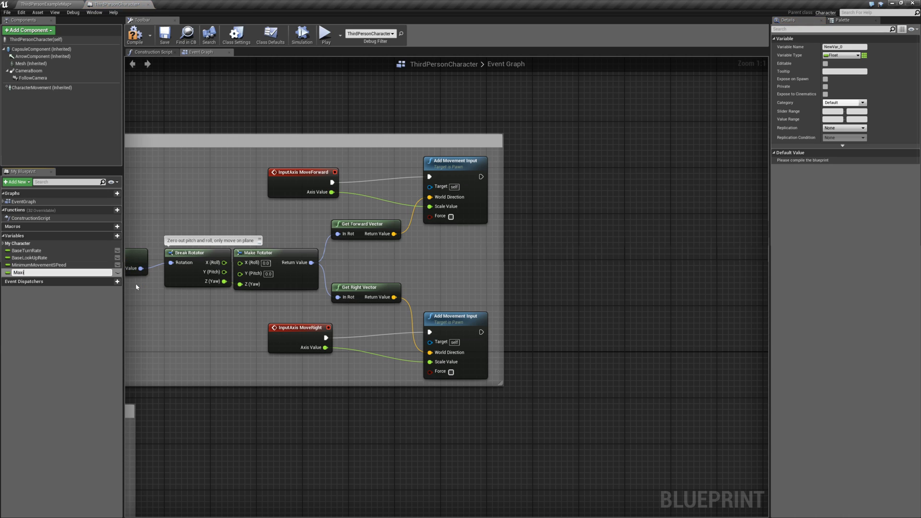
type("MaximumMovementSpee")
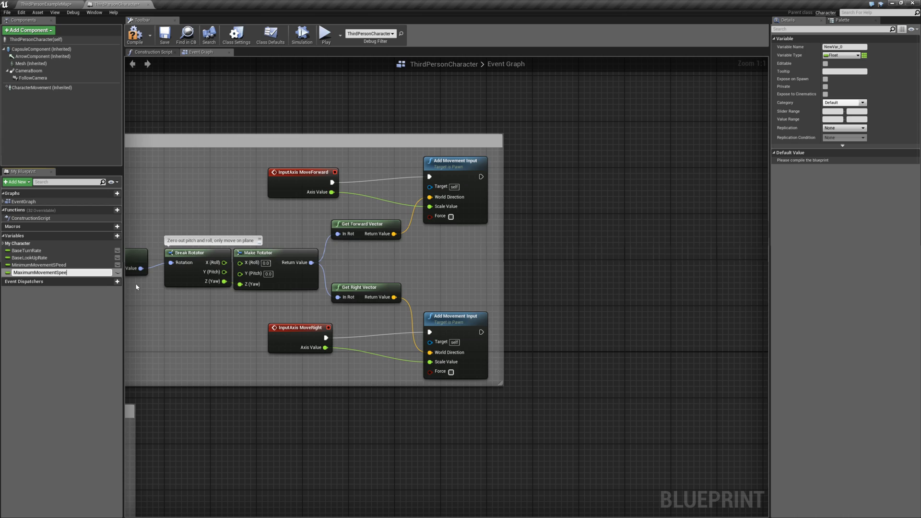
left_click(39, 264)
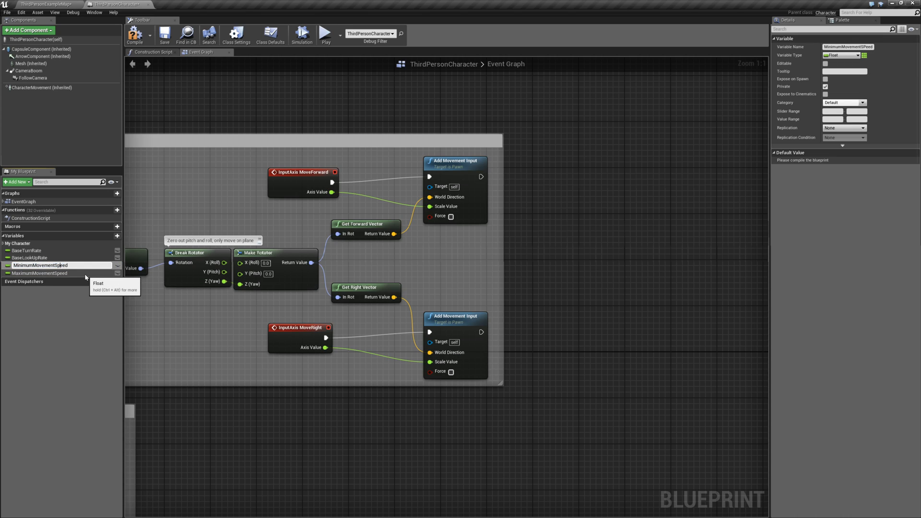
Make the speed variables private and add a private DefaultMovementSpeed variable
left_click(39, 272)
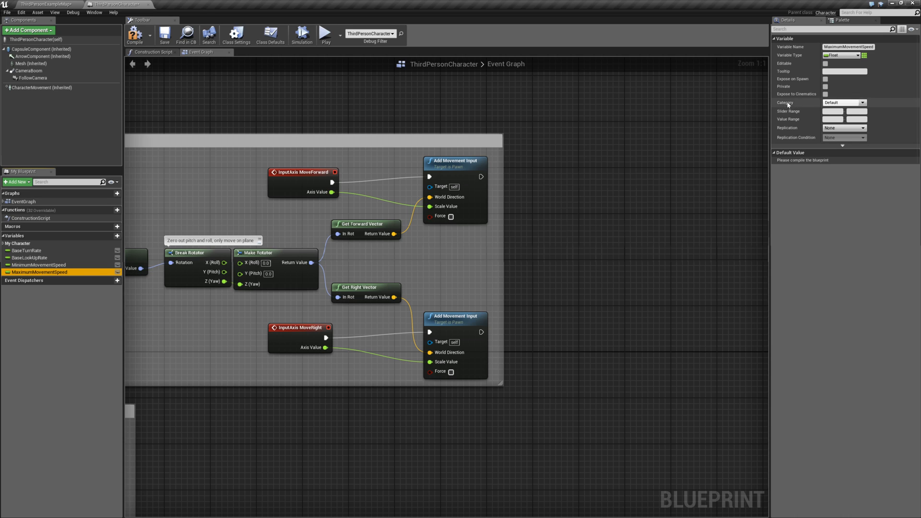
left_click(824, 87)
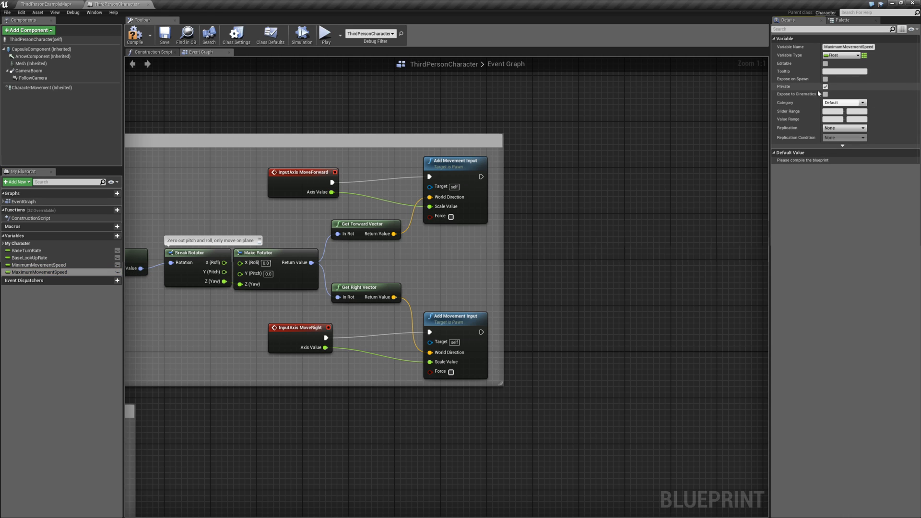
left_click(39, 264)
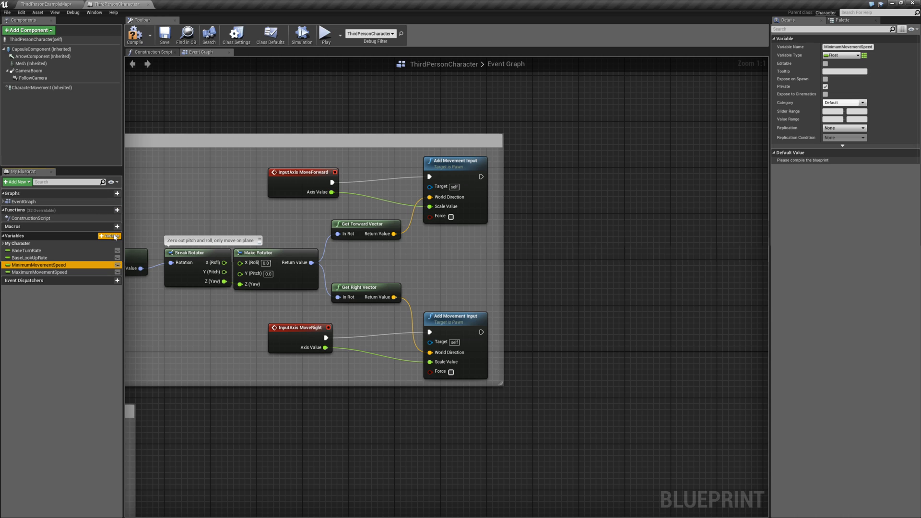
left_click(109, 236)
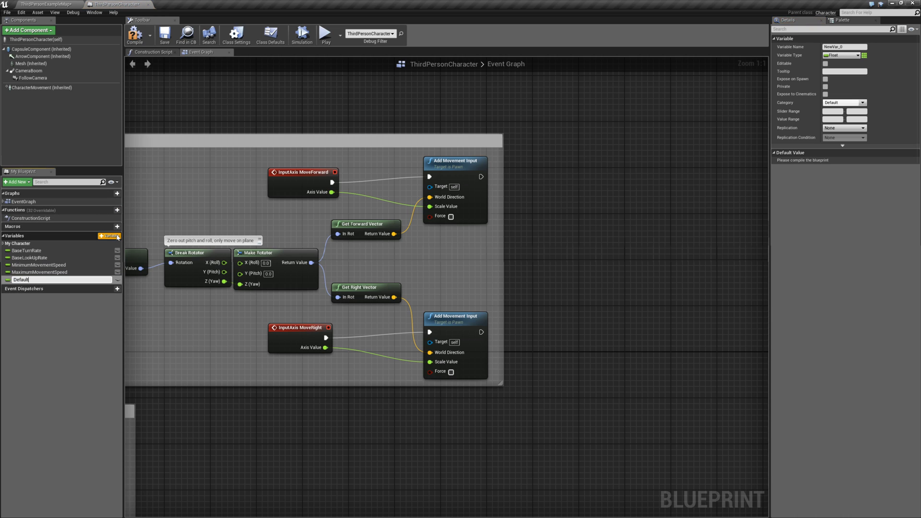
type("DefaultMovementSpeed")
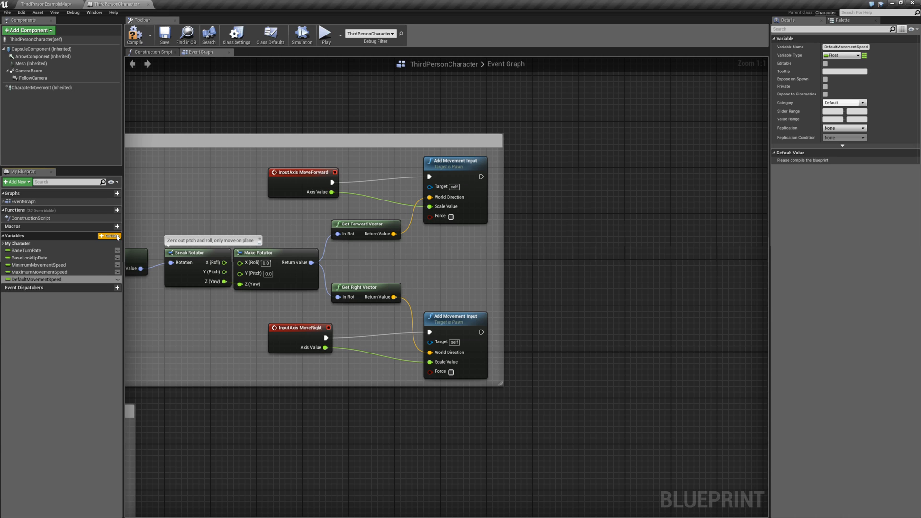
mouse_move(825, 86)
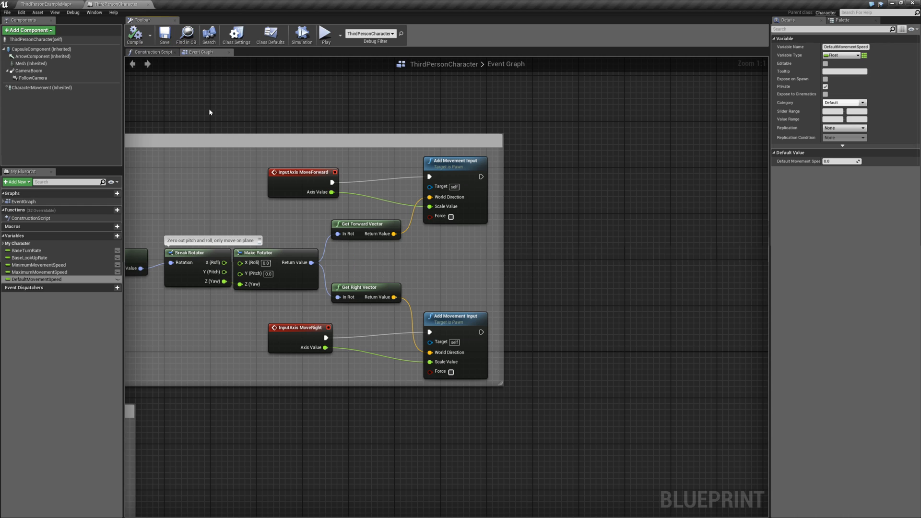
mouse_move(257, 103)
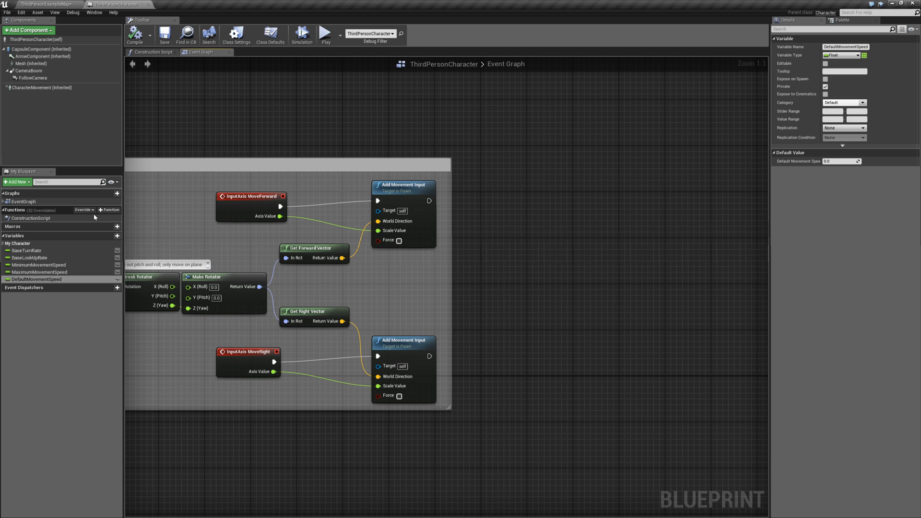
mouse_move(109, 210)
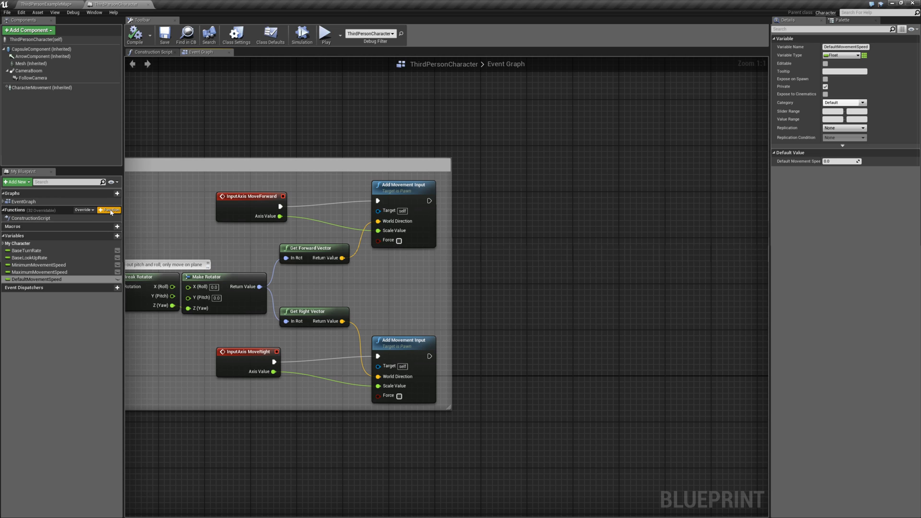
Create a private function named CalculateMovementSpeed and return to the Event Graph
left_click(109, 210)
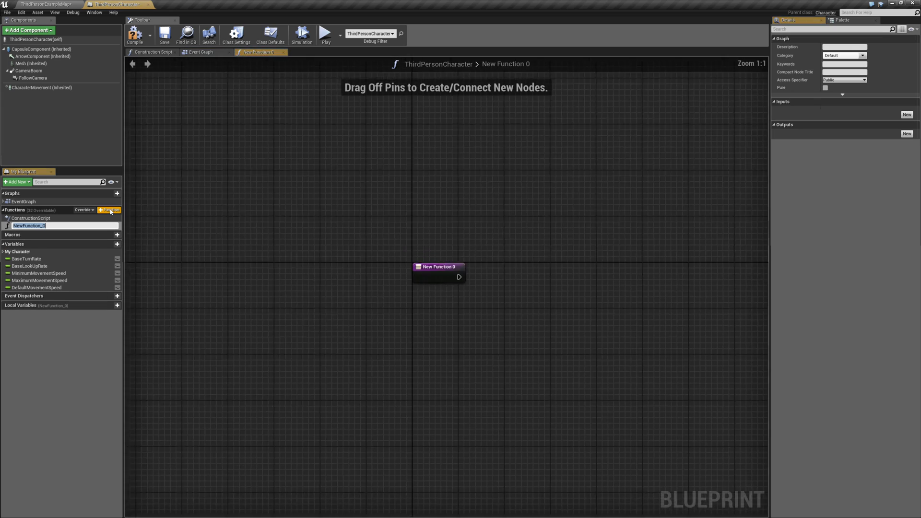
left_click_drag(438, 274, 473, 299)
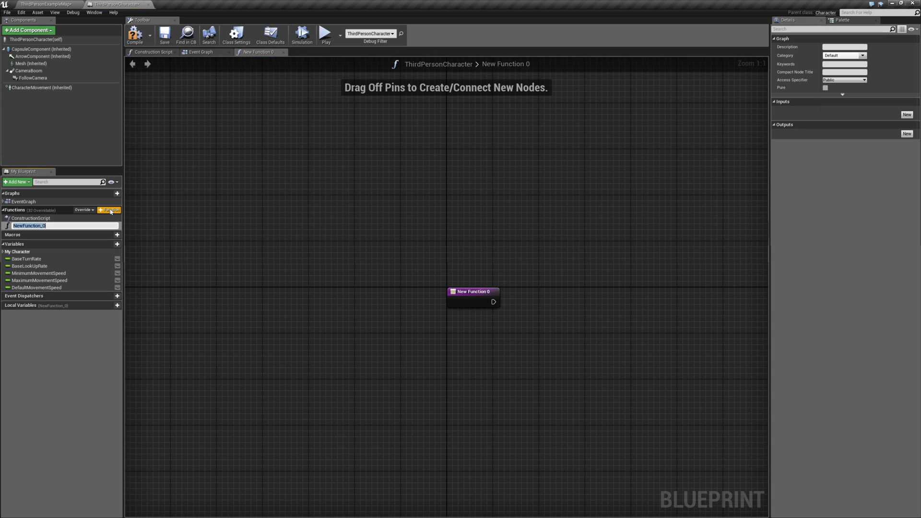
type("CalculateMovementSpeed")
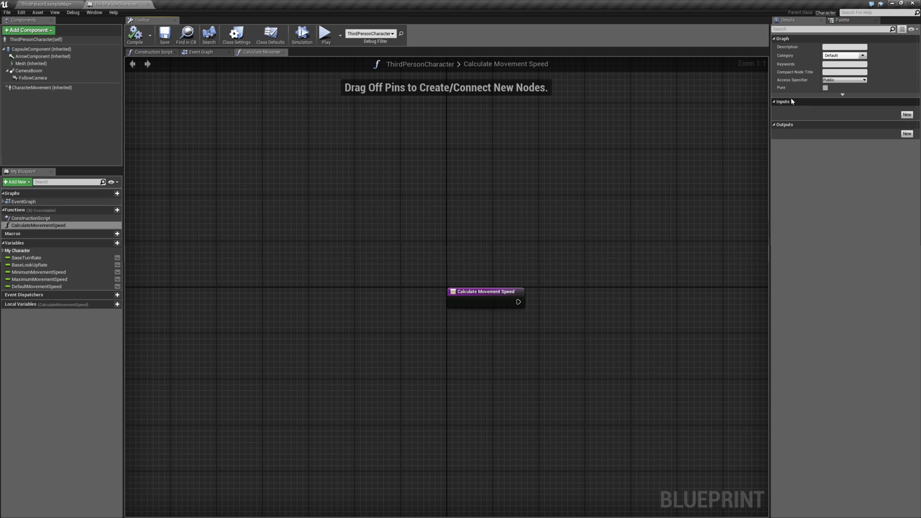
left_click(844, 80)
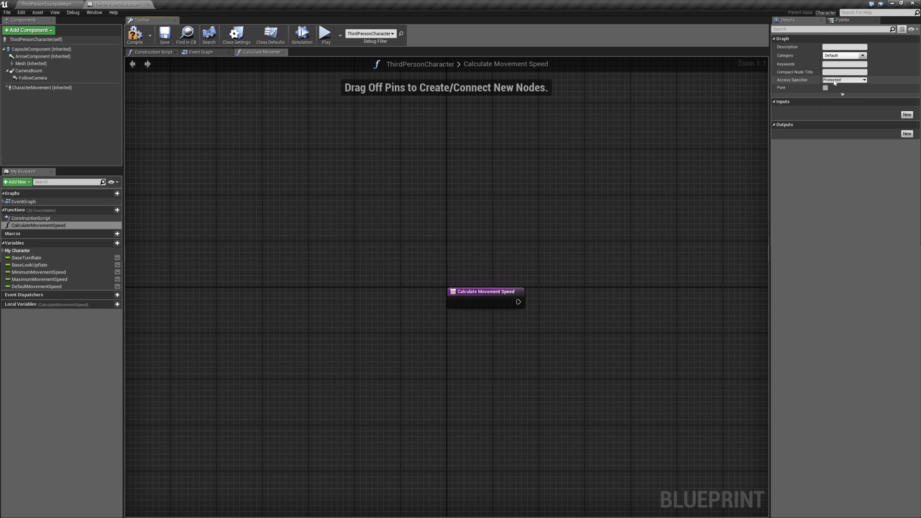
left_click(825, 87)
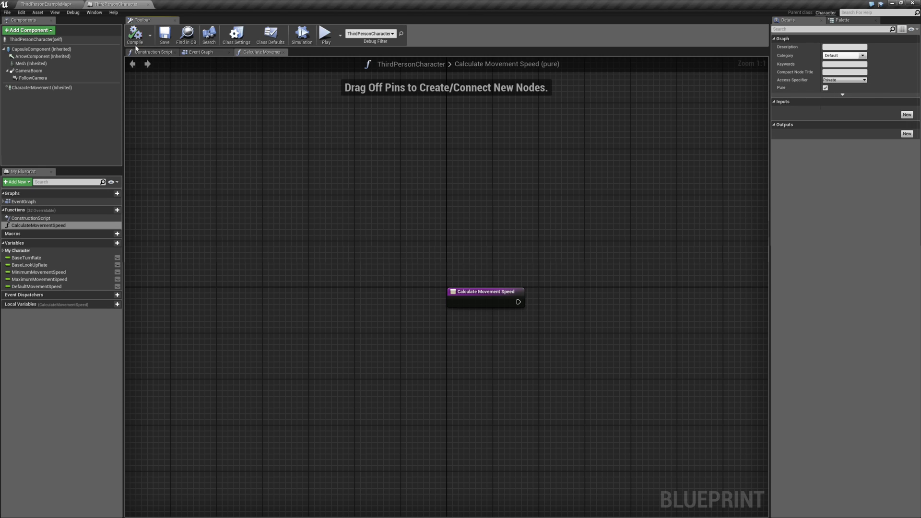
left_click(201, 52)
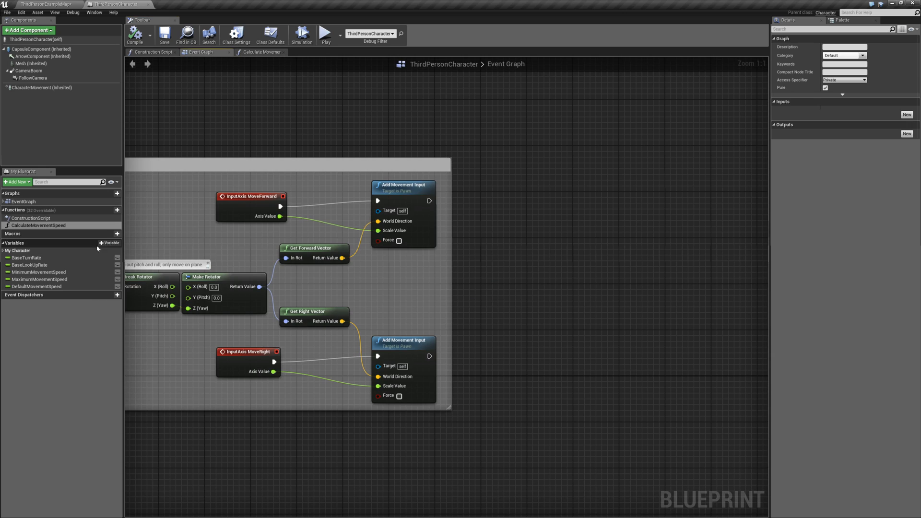
Add a private SprintMultiplier variable to the blueprint
left_click(109, 243)
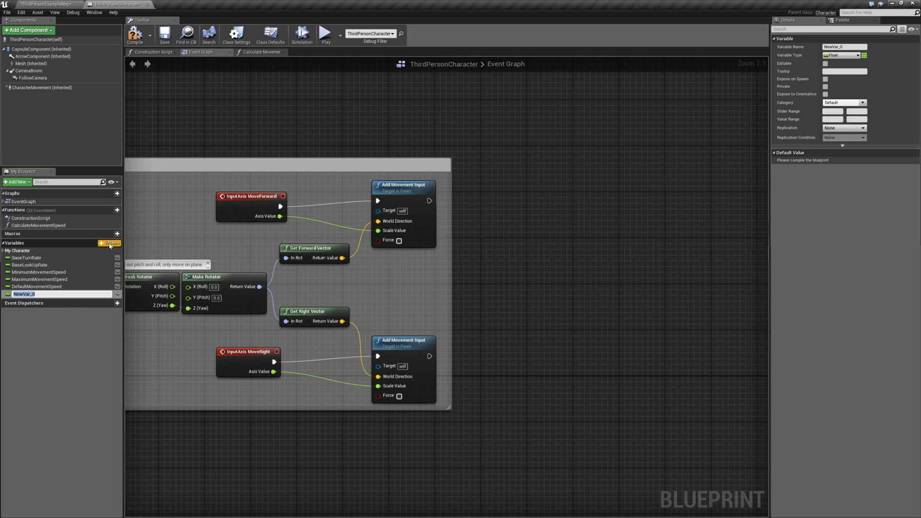
type("SprintMultiplier")
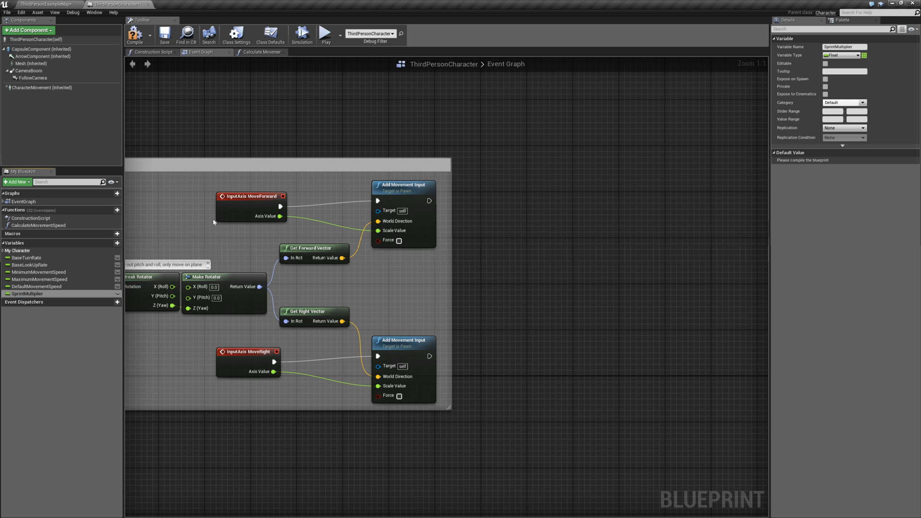
left_click(825, 87)
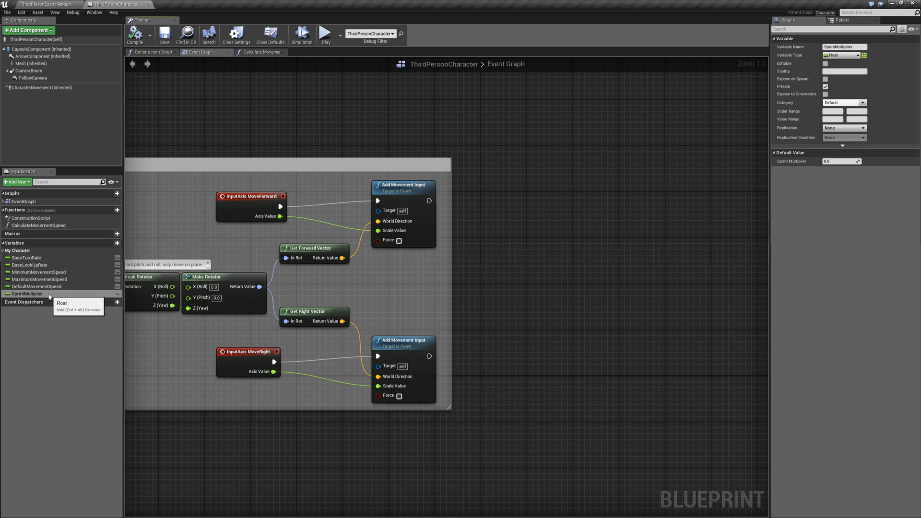
left_click(37, 286)
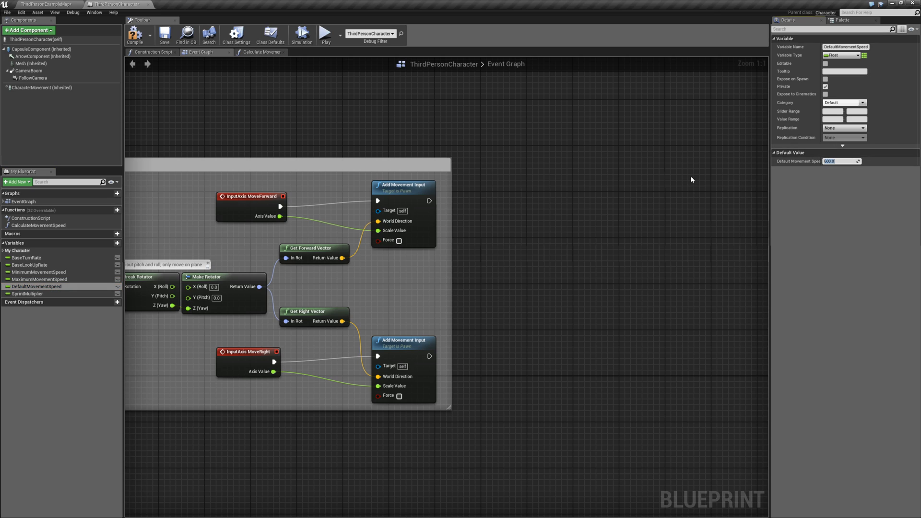
Set default values: MaximumMovementSpeed 2000.0 and MinimumMovementSpeed -2000.0
left_click(40, 279)
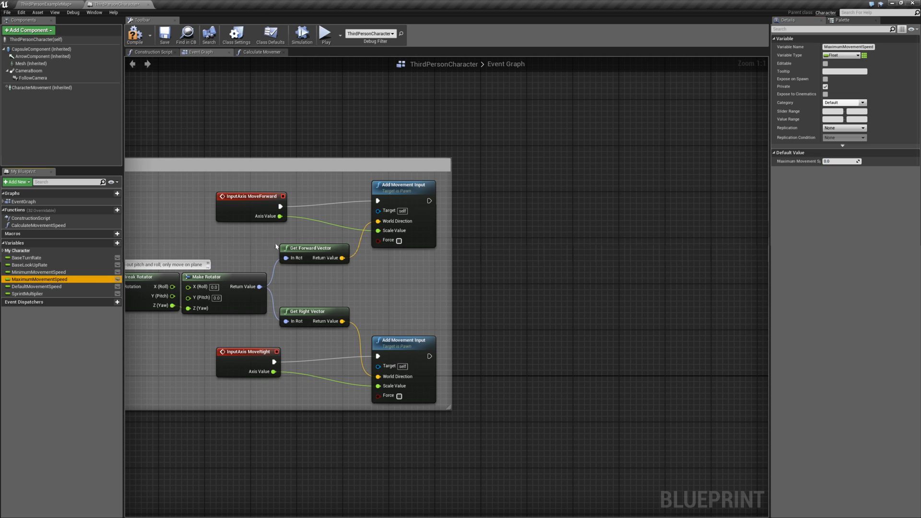
left_click(840, 161)
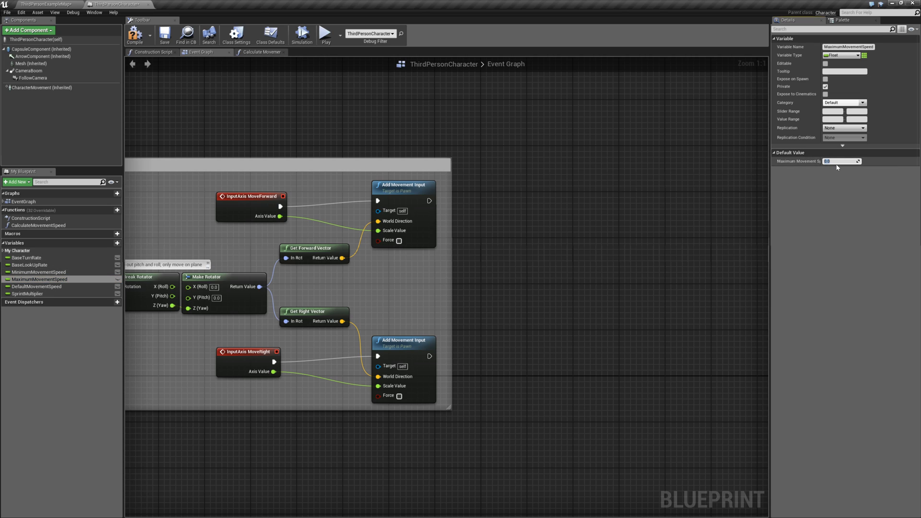
type("2000.0")
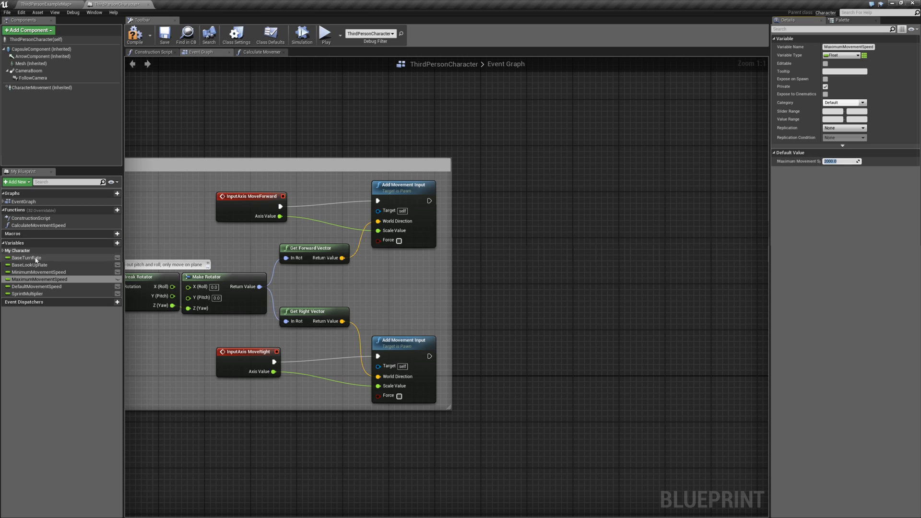
left_click(38, 272)
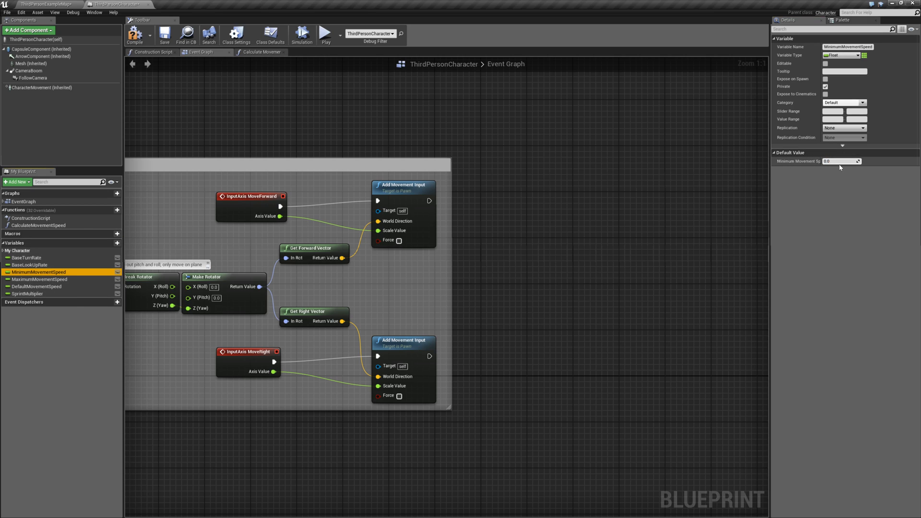
mouse_move(840, 161)
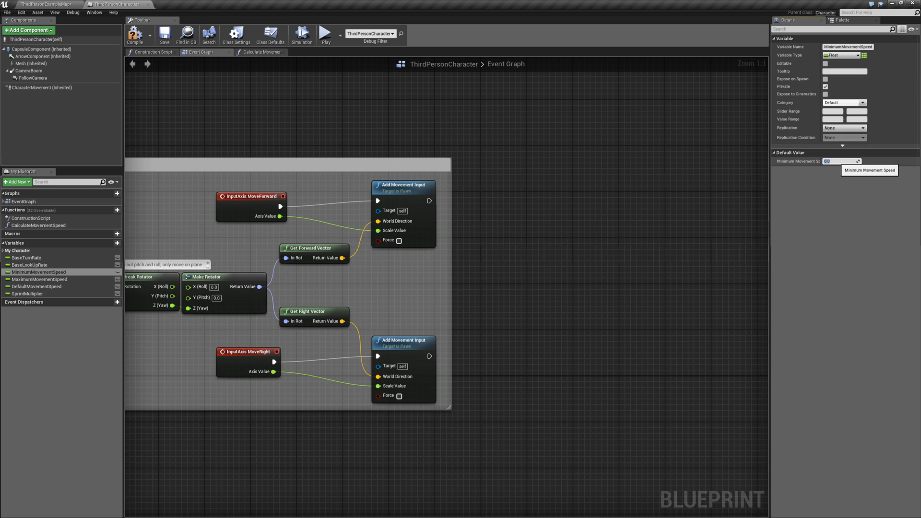
type("-20")
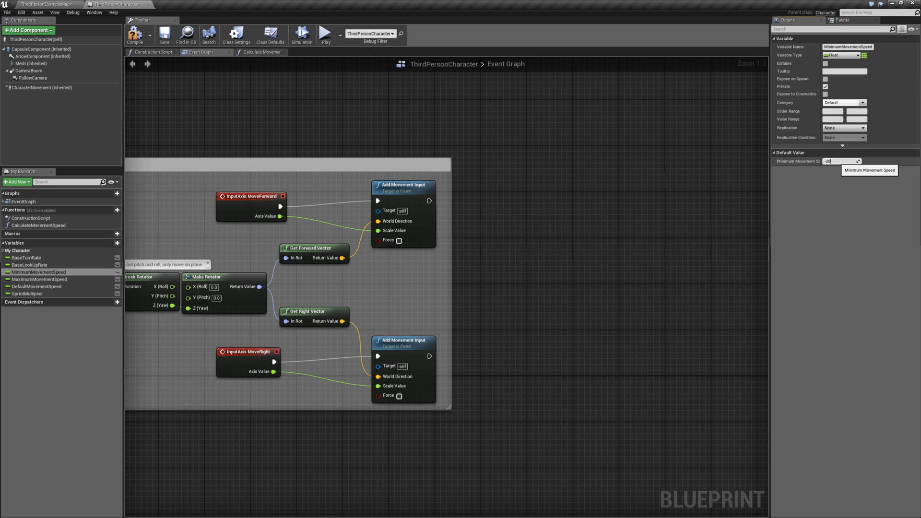
type("-2000.0")
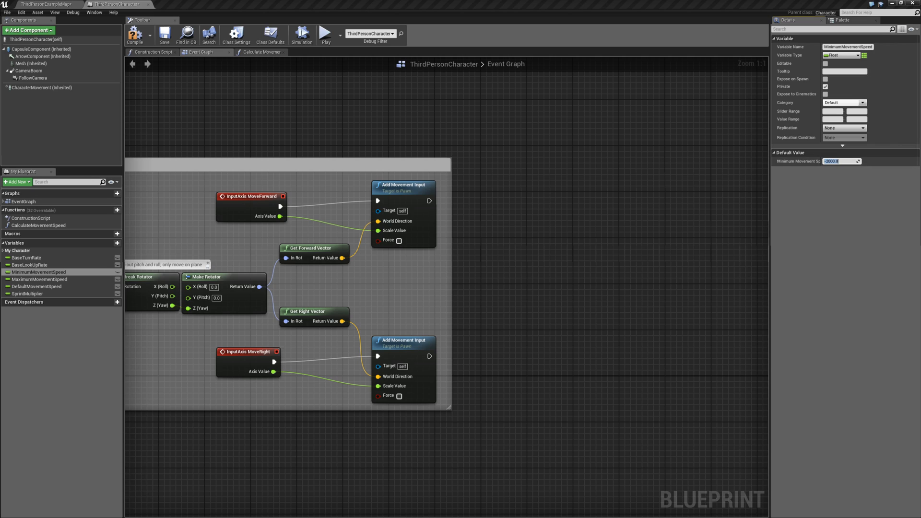
left_click(841, 161)
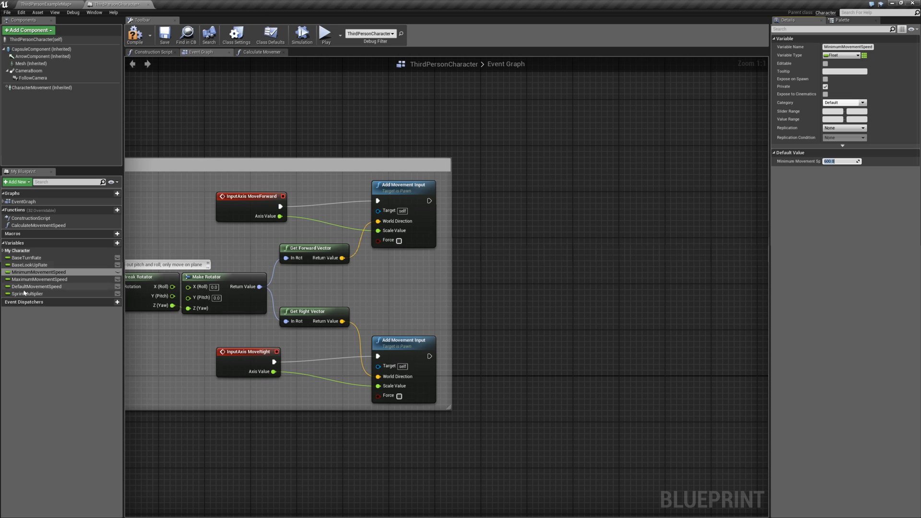
left_click(28, 294)
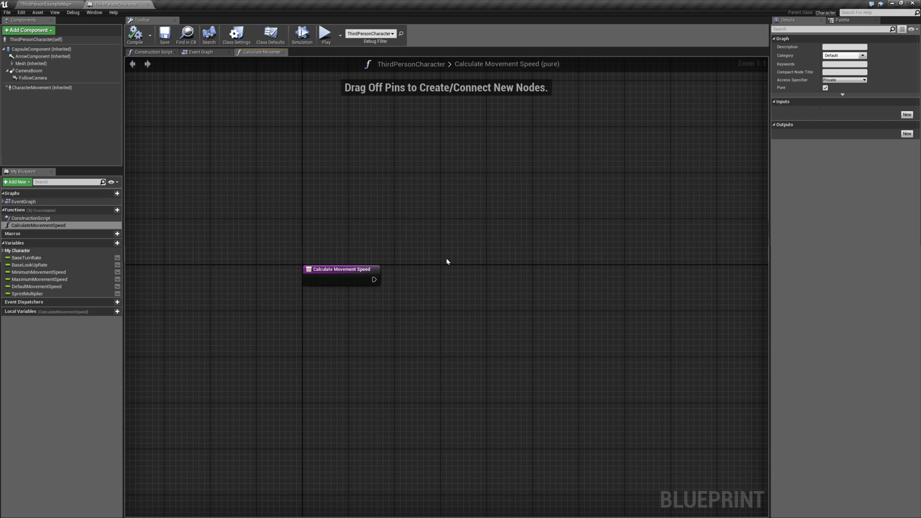
mouse_move(414, 250)
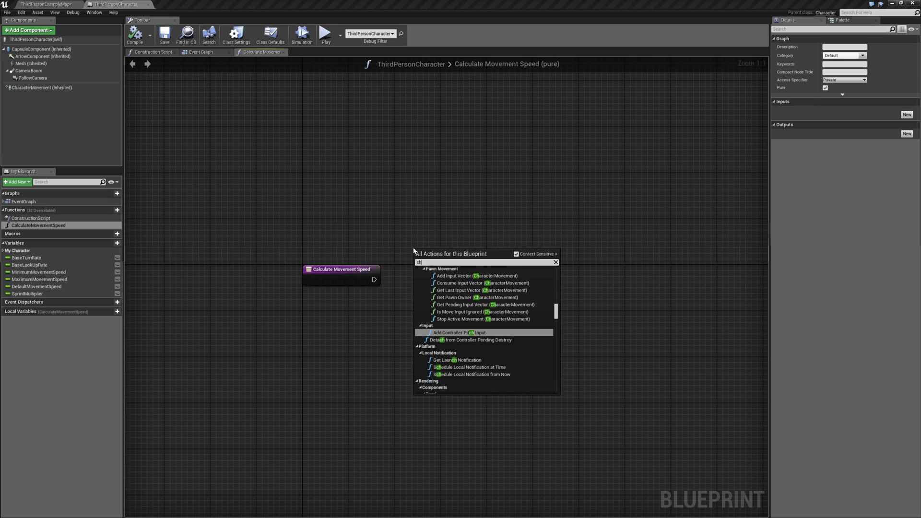
Get Character Movement and pull its Max Walk Speed into the function graph
type("character movement")
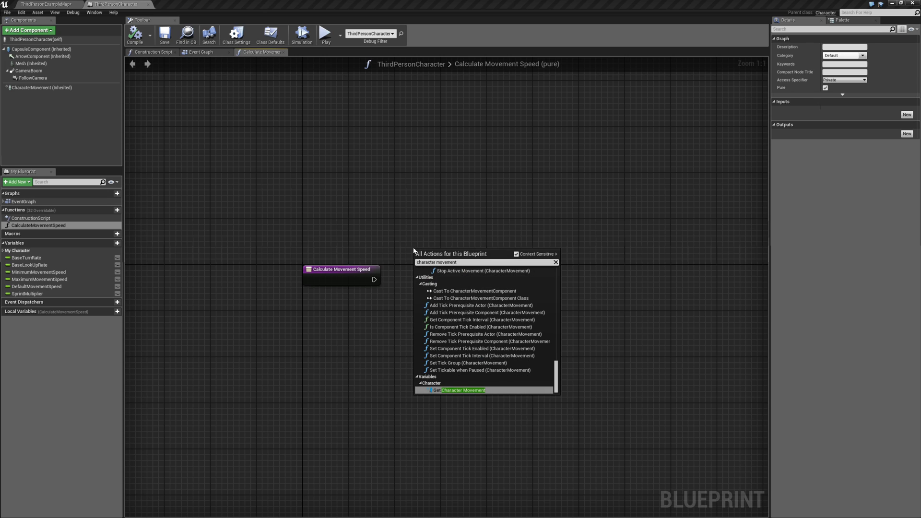
left_click(462, 390)
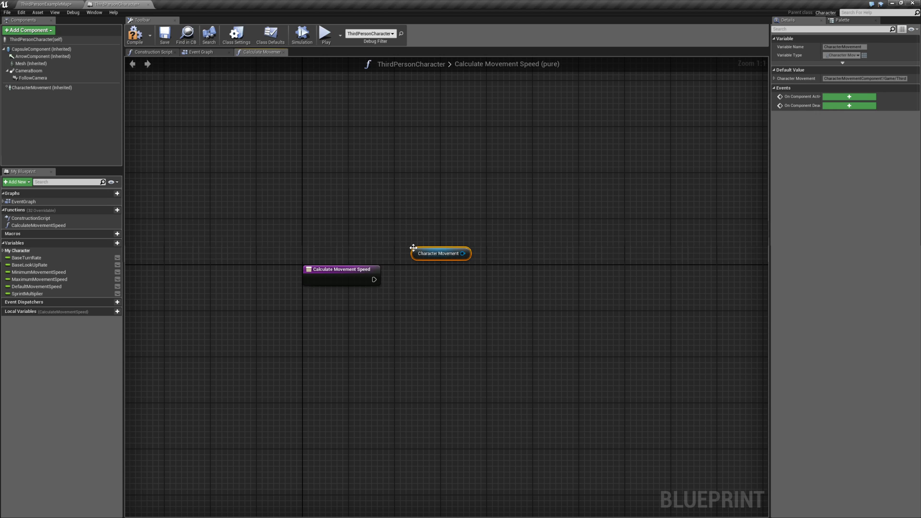
left_click_drag(466, 253, 432, 302)
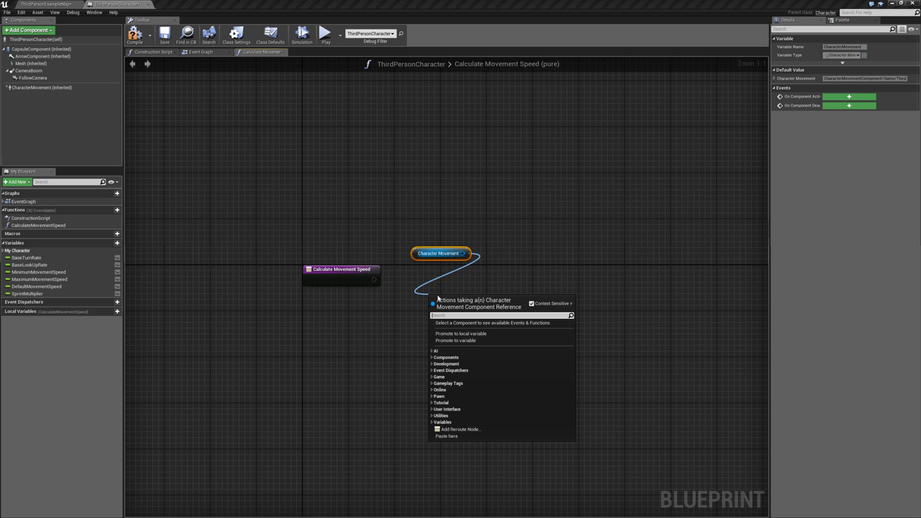
type("ma")
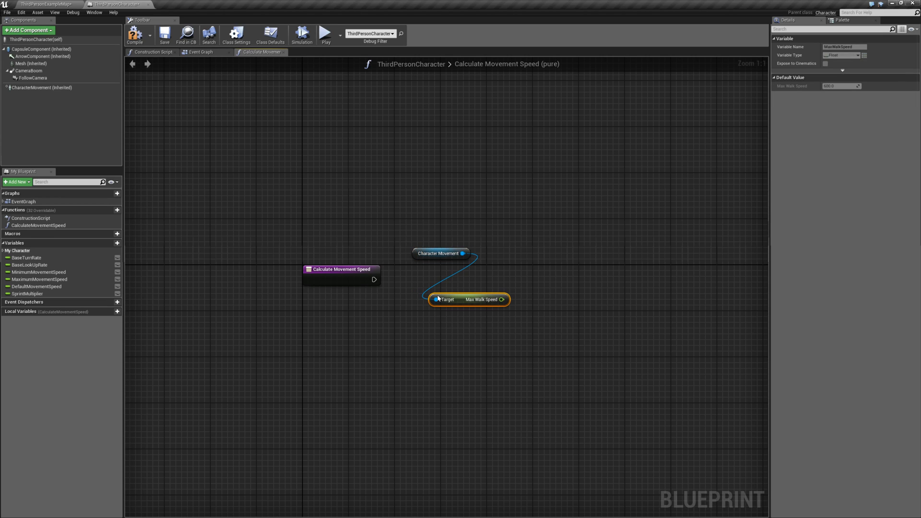
left_click_drag(469, 299, 451, 276)
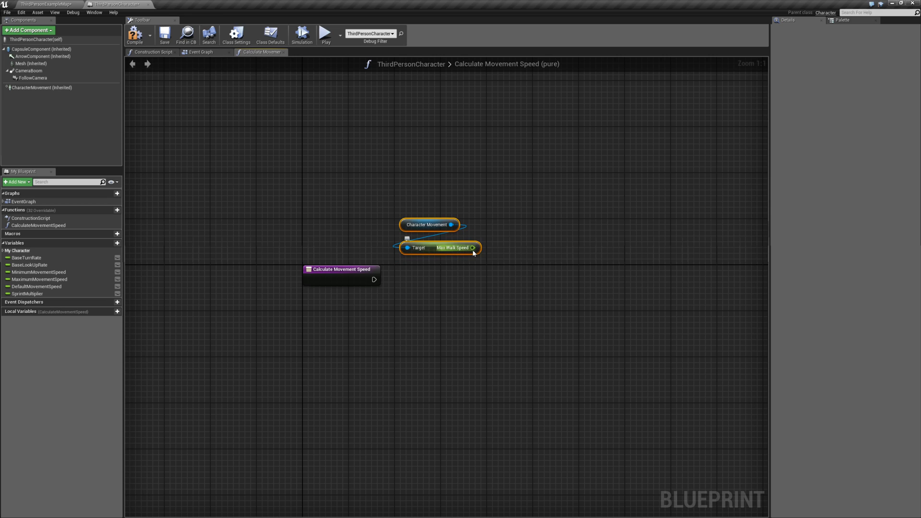
mouse_move(472, 248)
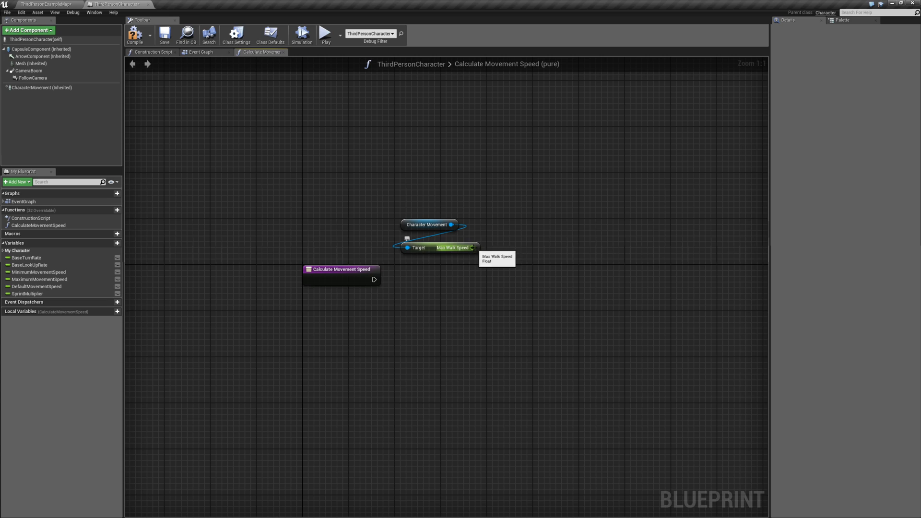
Add Sprint Multiplier to Max Walk Speed and feed the sum into a Clamp node
left_click_drag(472, 248, 476, 282)
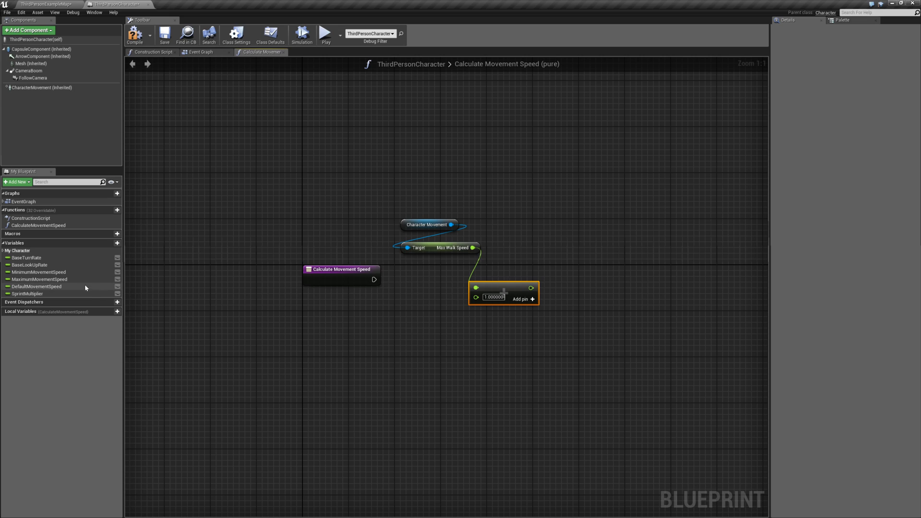
left_click(27, 294)
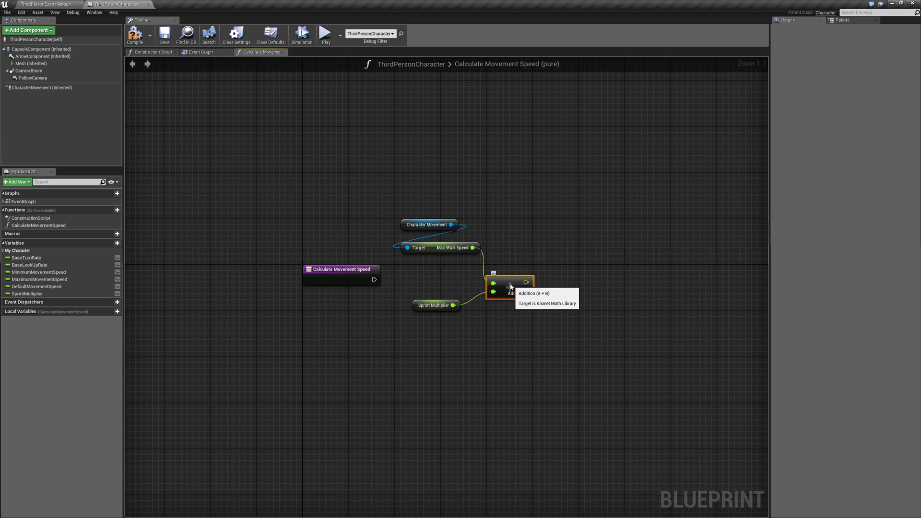
left_click(458, 305)
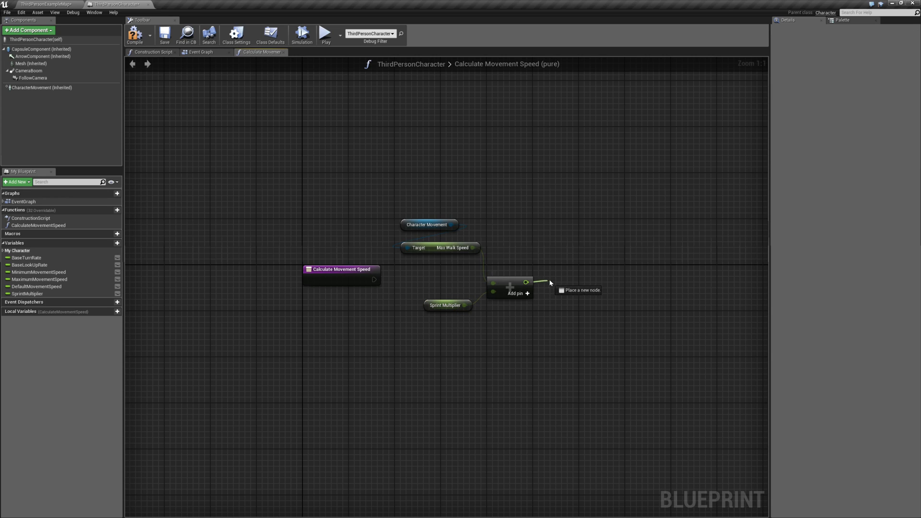
left_click(549, 282)
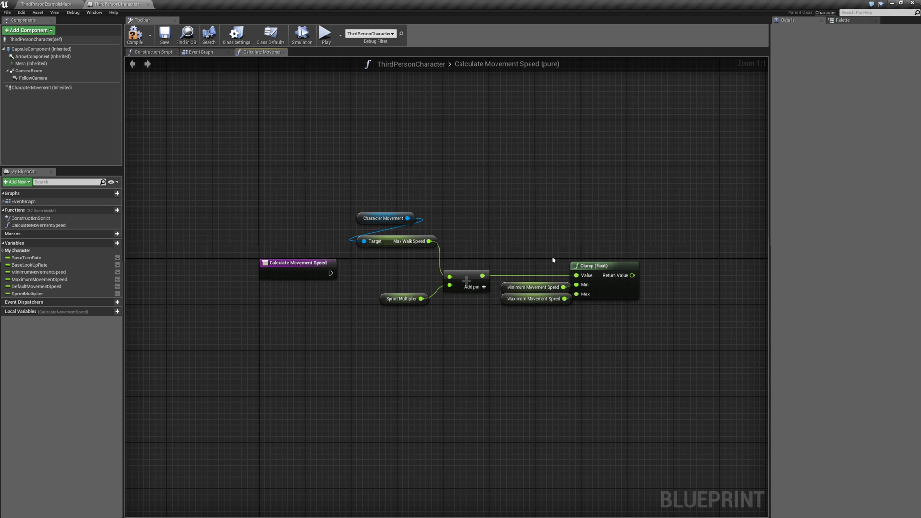
mouse_move(317, 266)
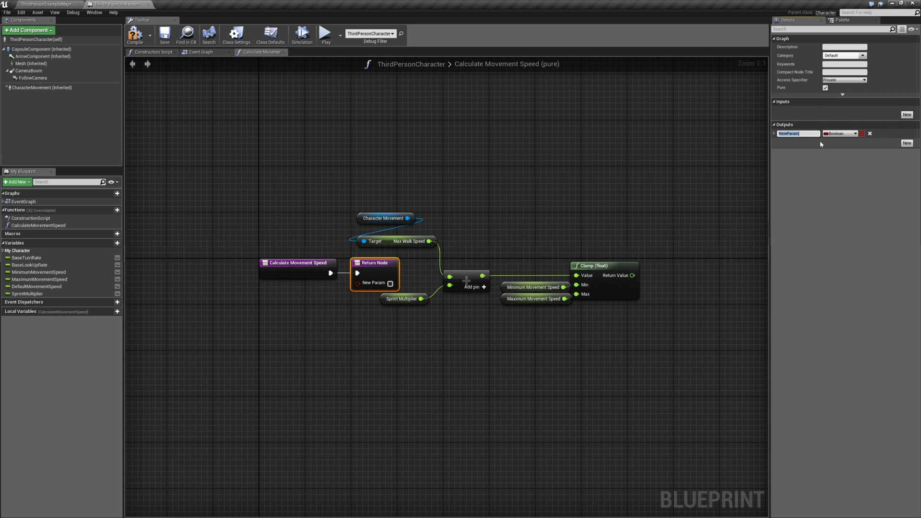
Add a float output MovementSpeed to the Return Node and wire the clamped value into it
type("MovementSpeed")
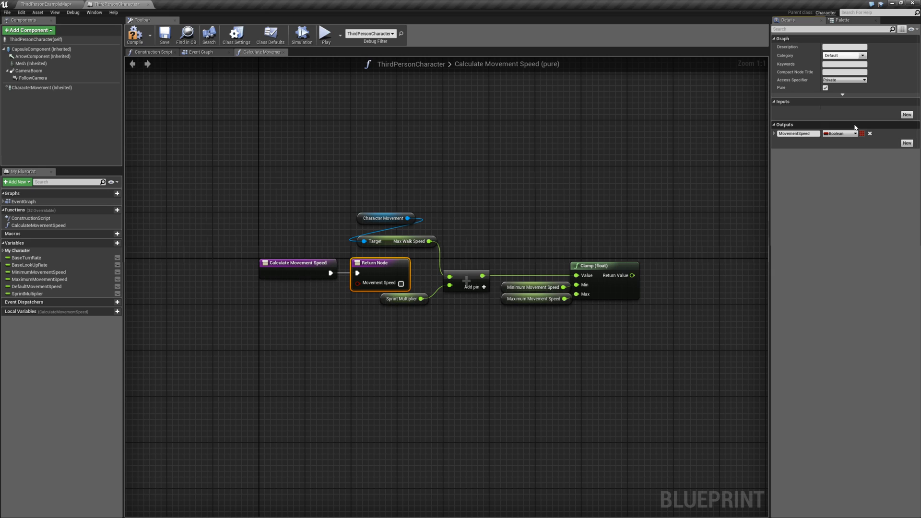
left_click(839, 133)
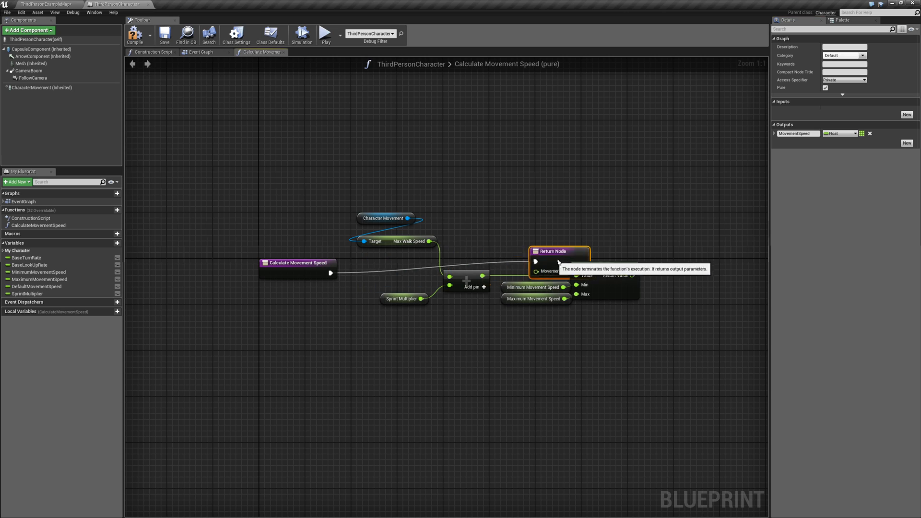
left_click_drag(558, 255, 696, 267)
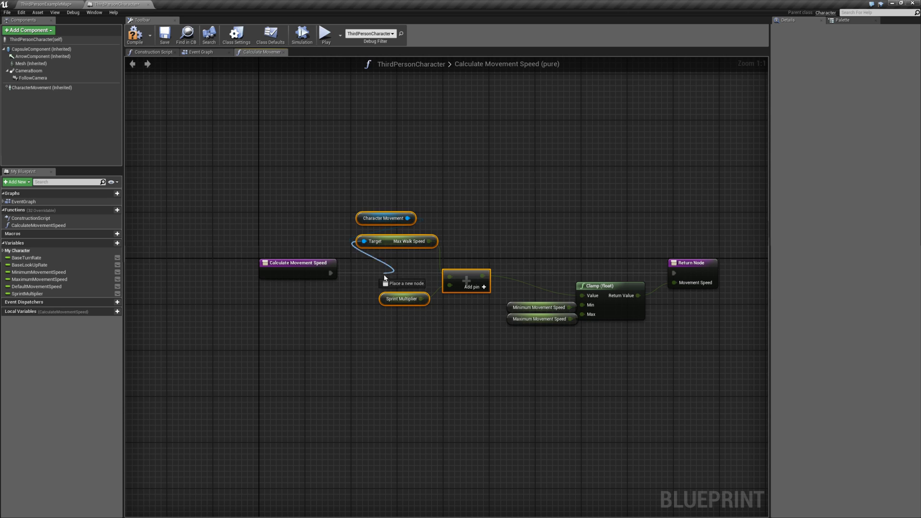
left_click(386, 218)
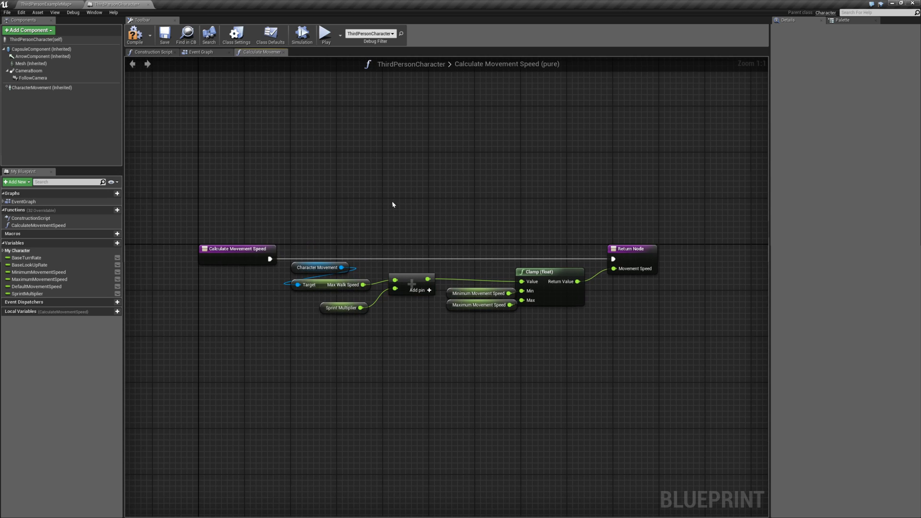
Move the forward Add Movement Input node out, rerouting its MoveForward axis wire
left_click(201, 52)
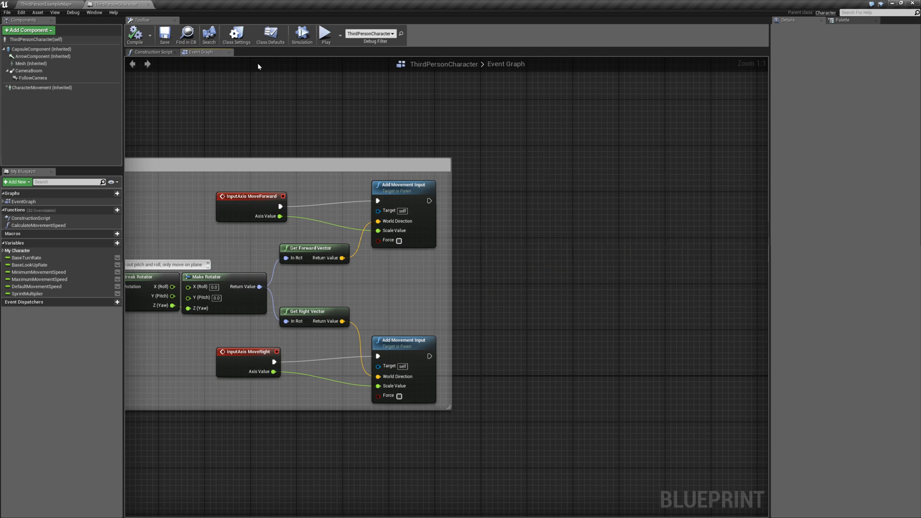
mouse_move(400, 207)
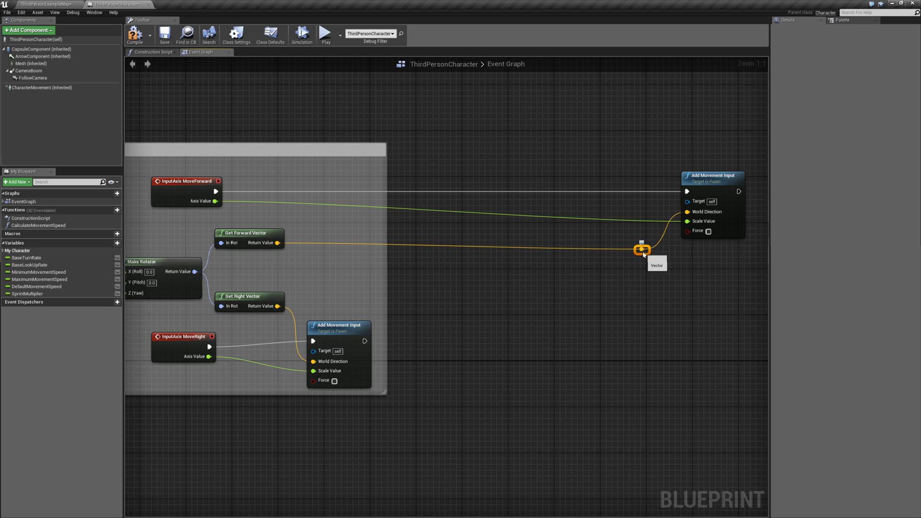
mouse_move(710, 181)
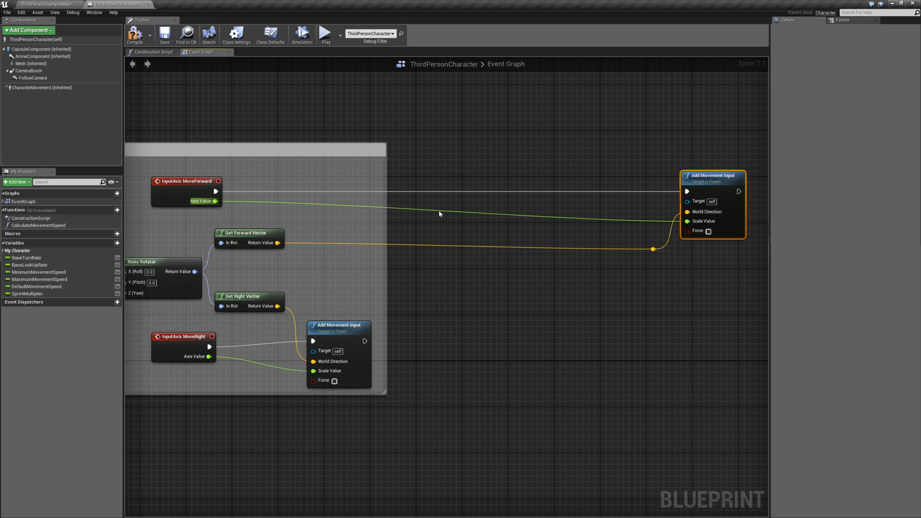
mouse_move(553, 221)
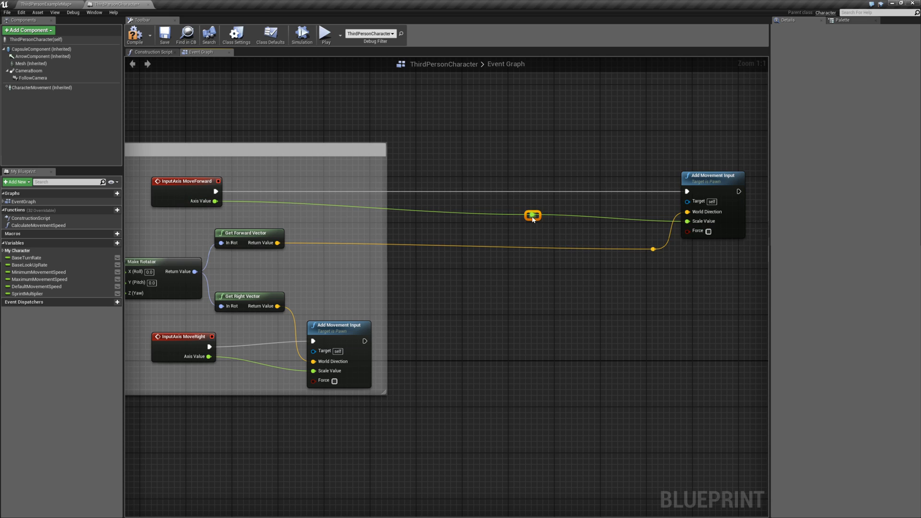
left_click_drag(532, 216, 336, 226)
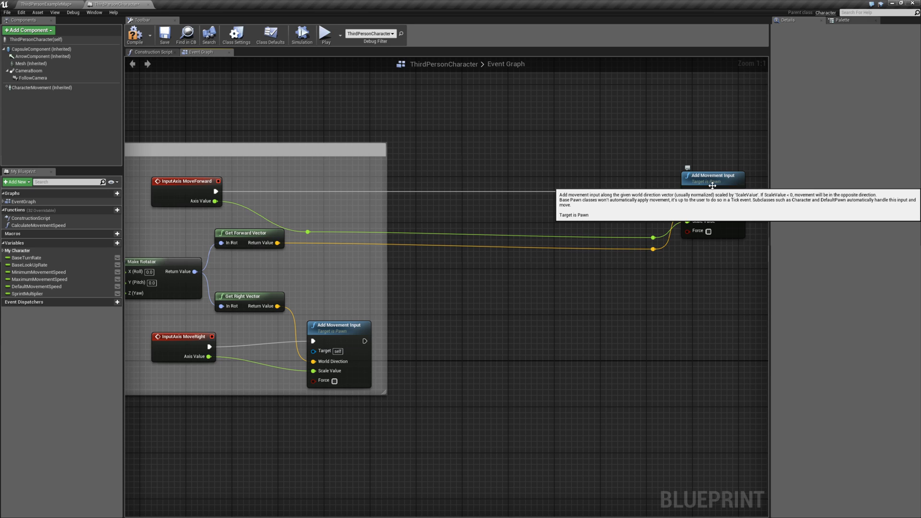
mouse_move(226, 204)
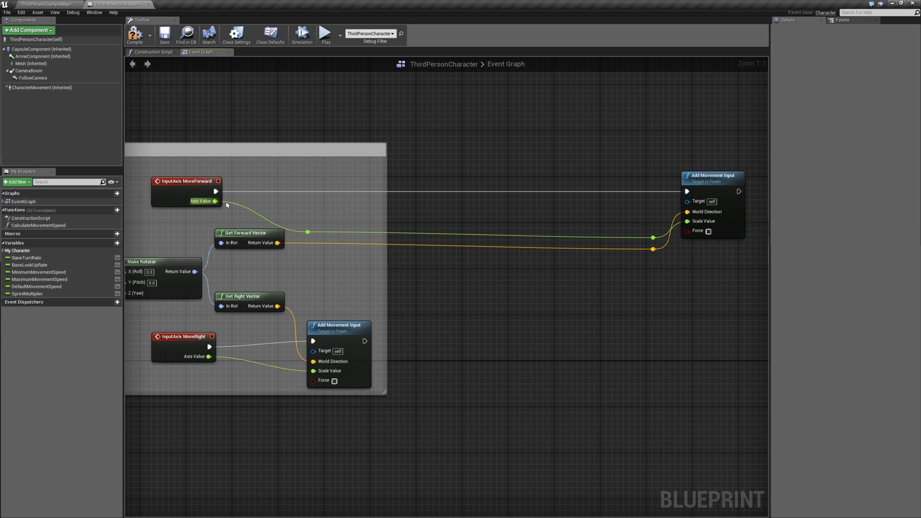
mouse_move(216, 200)
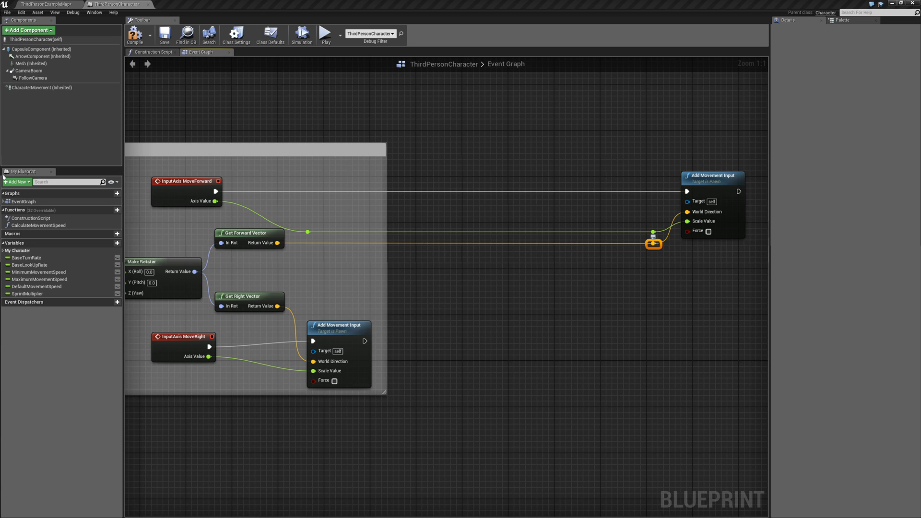
mouse_move(215, 200)
type("== flo")
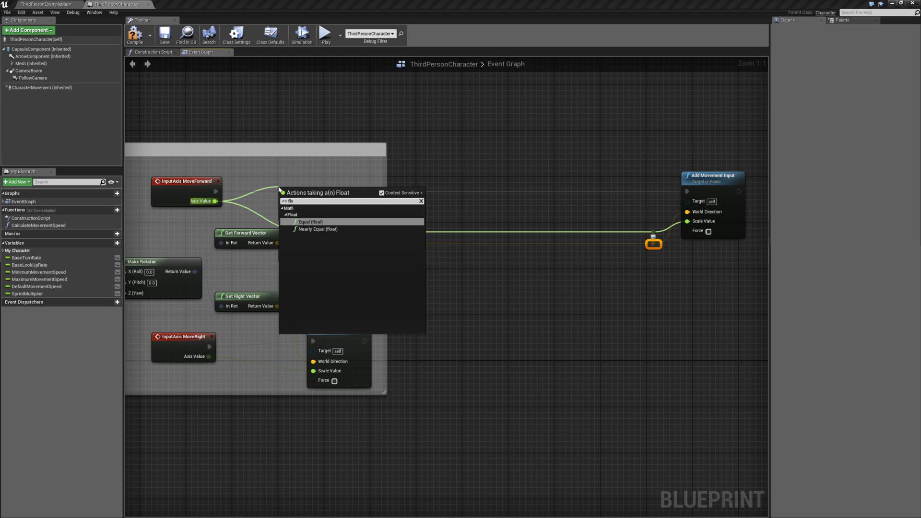
Add an Equal (float) test on MoveForward and a Character Movement getter above the Branch
left_click(310, 222)
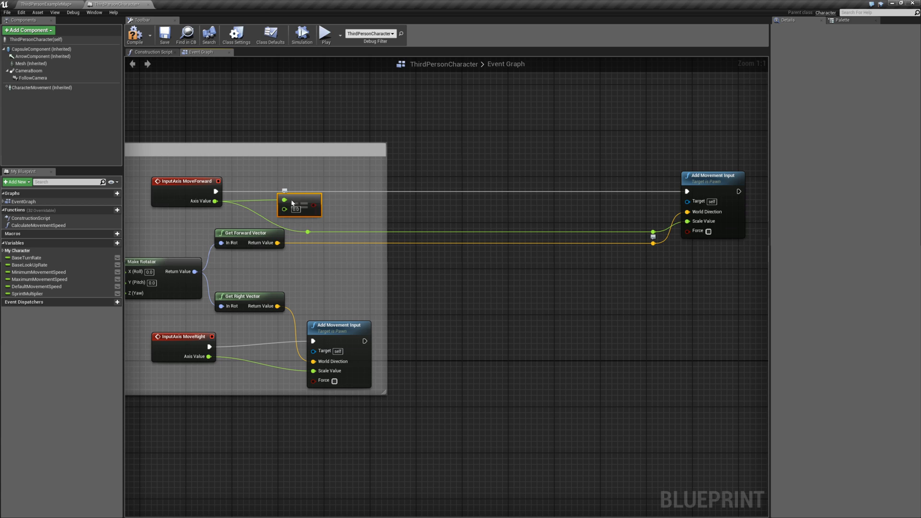
left_click(333, 203)
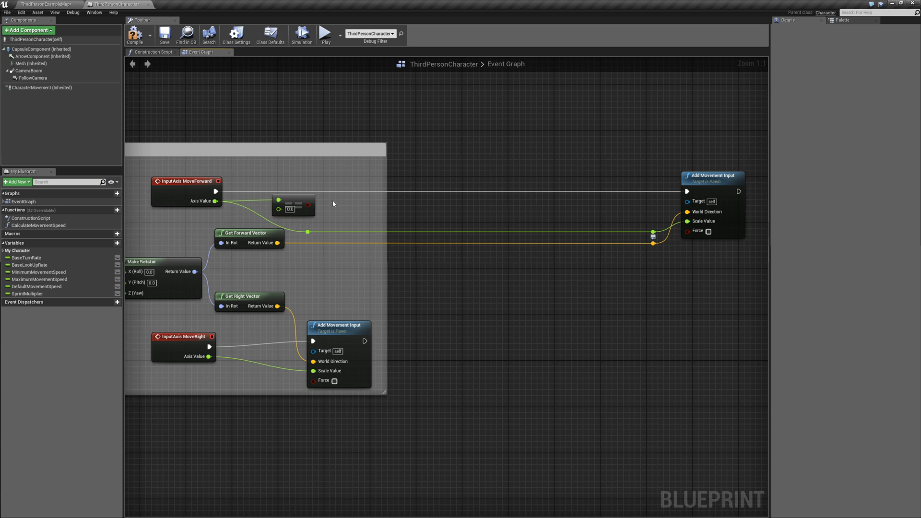
mouse_move(403, 168)
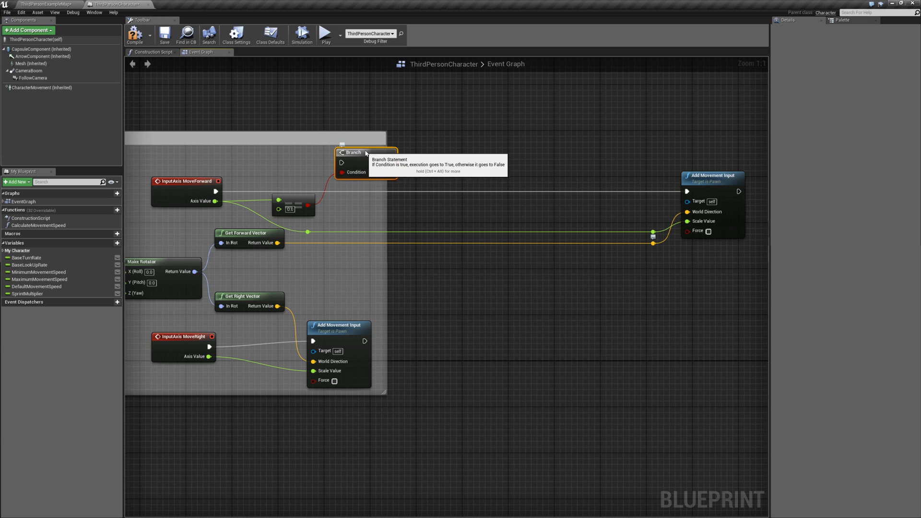
type("chra")
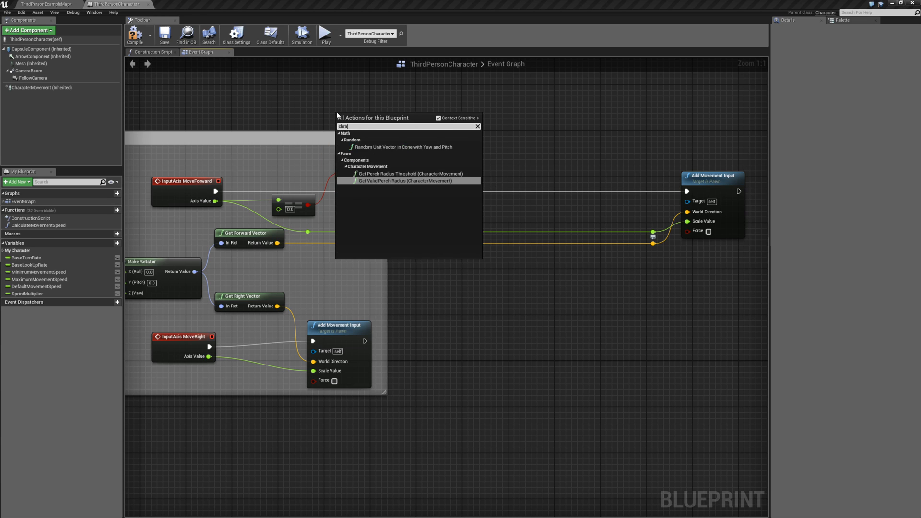
type("get charact")
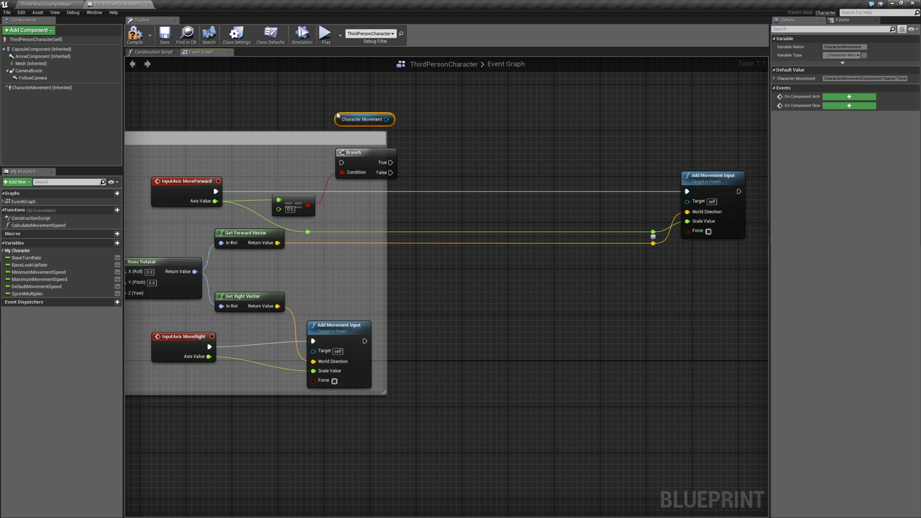
mouse_move(419, 125)
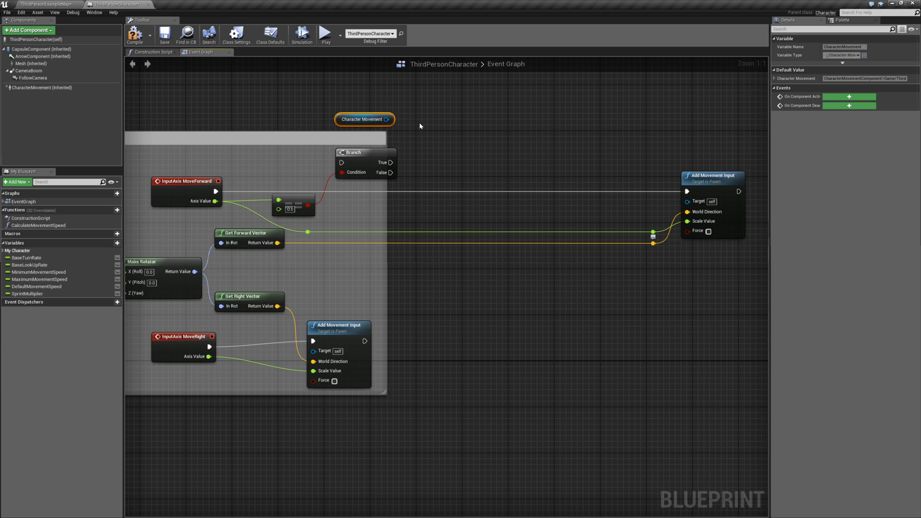
Add Set Max Walk Speed on Character Movement fed by Default Movement Speed
left_click_drag(386, 119, 434, 113)
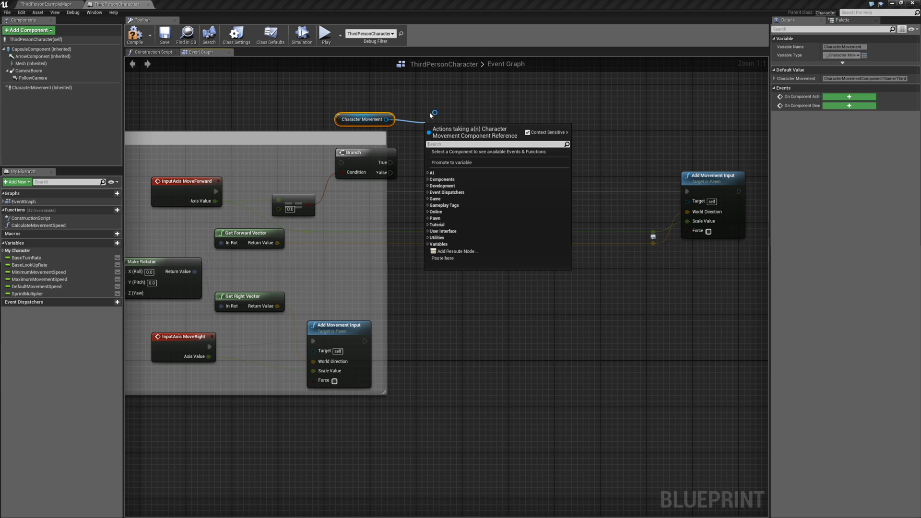
type("set max wa")
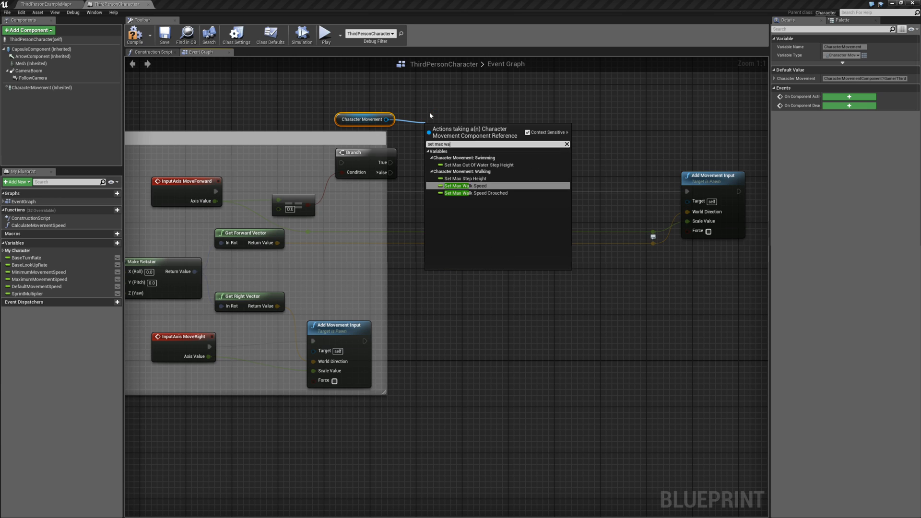
left_click(463, 185)
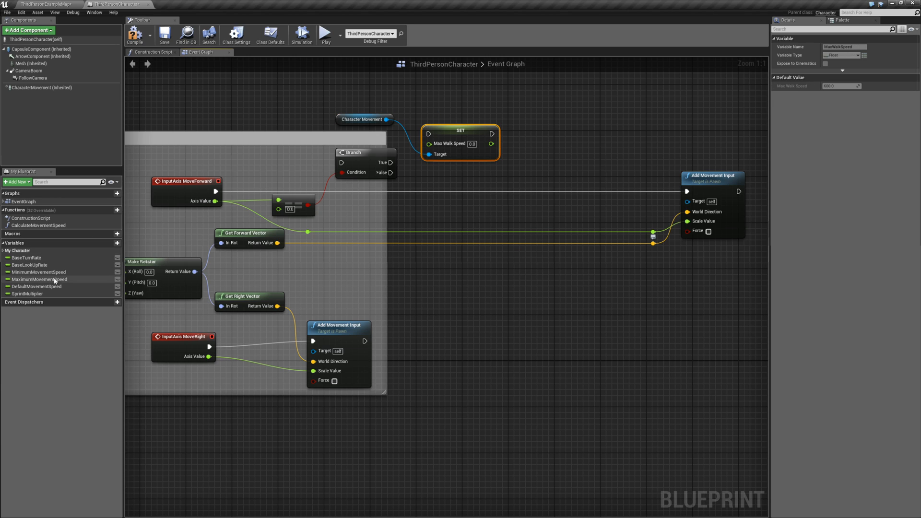
left_click(38, 287)
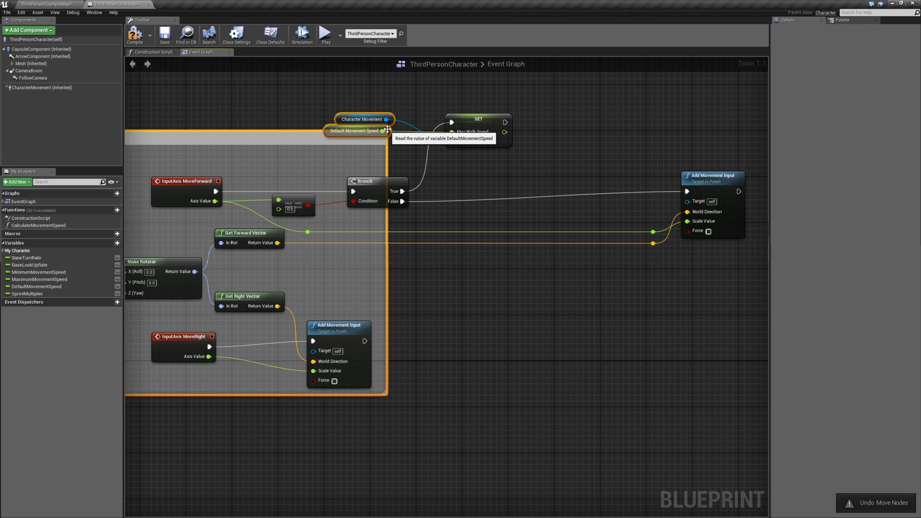
left_click(364, 119)
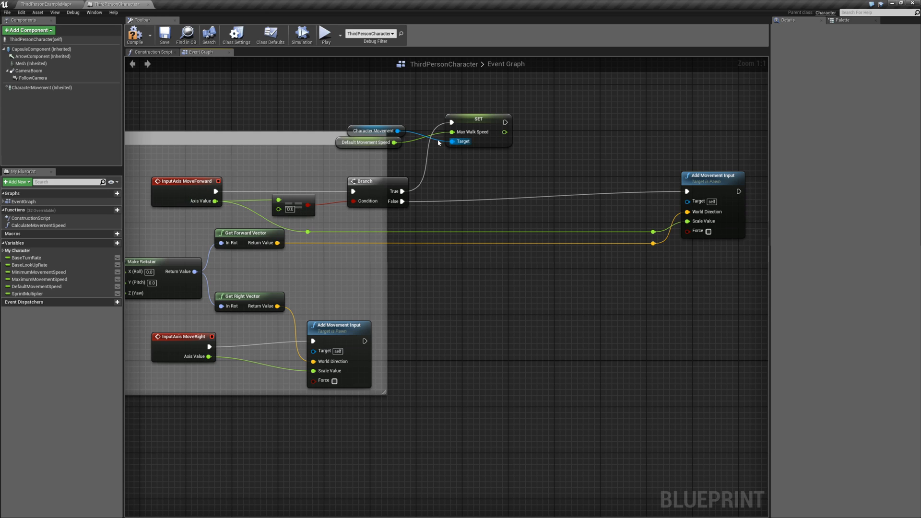
mouse_move(460, 134)
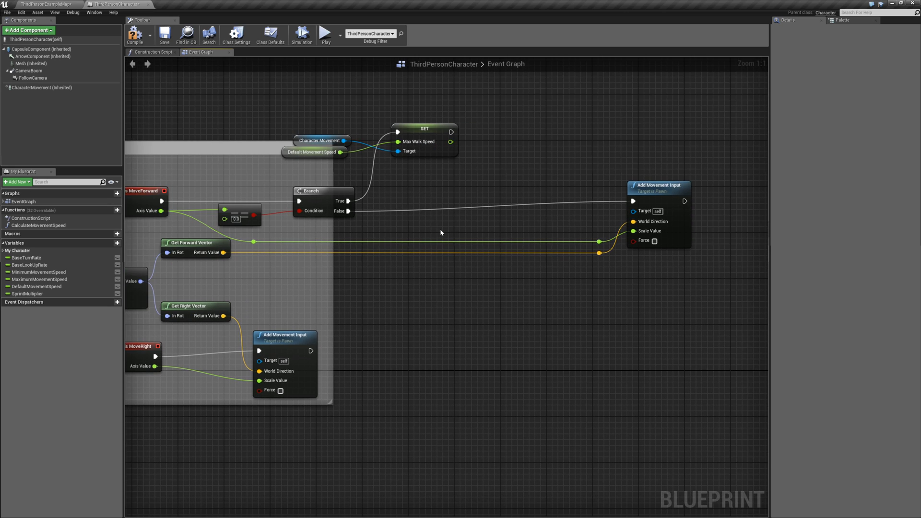
mouse_move(448, 233)
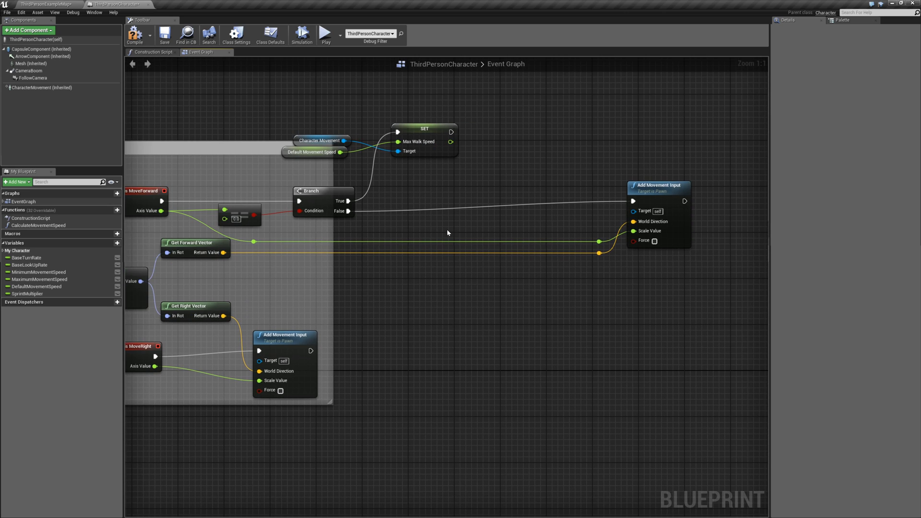
mouse_move(443, 232)
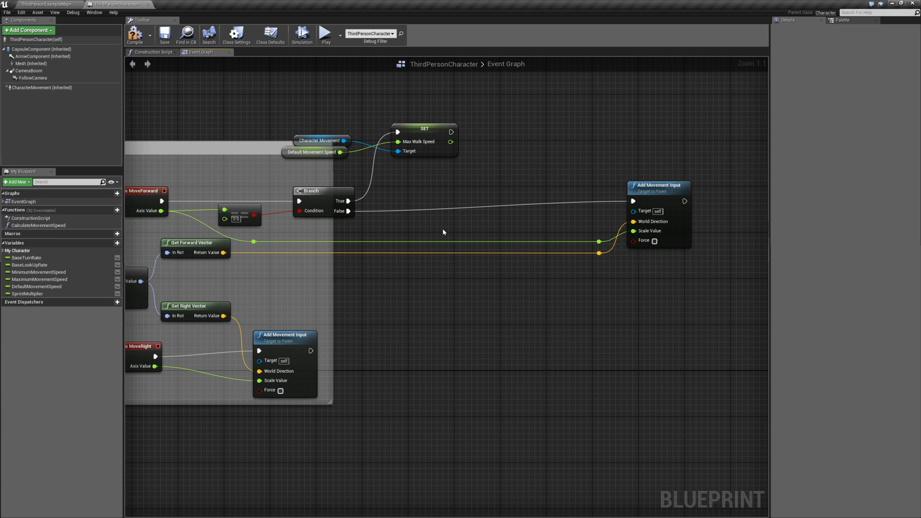
Place a Calculate Movement Speed node feeding a second Set Max Walk Speed before Add Movement Input
left_click(39, 224)
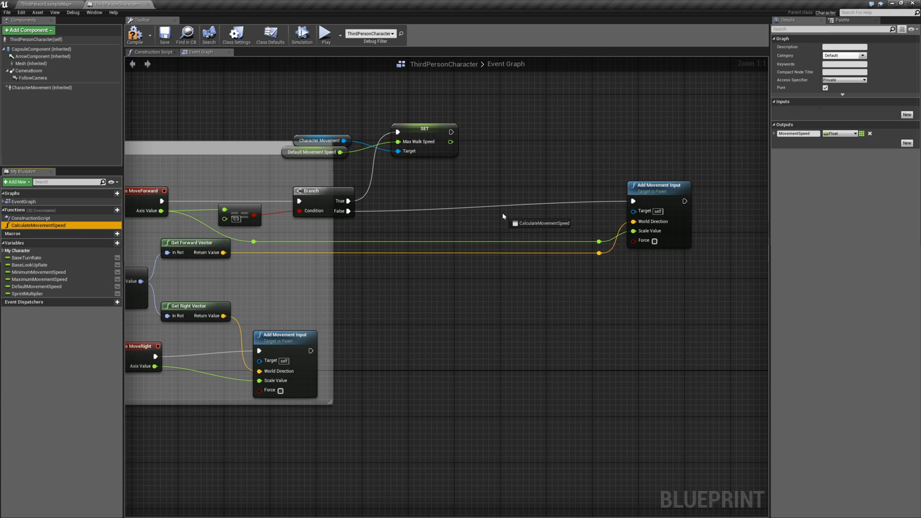
left_click_drag(539, 223, 450, 239)
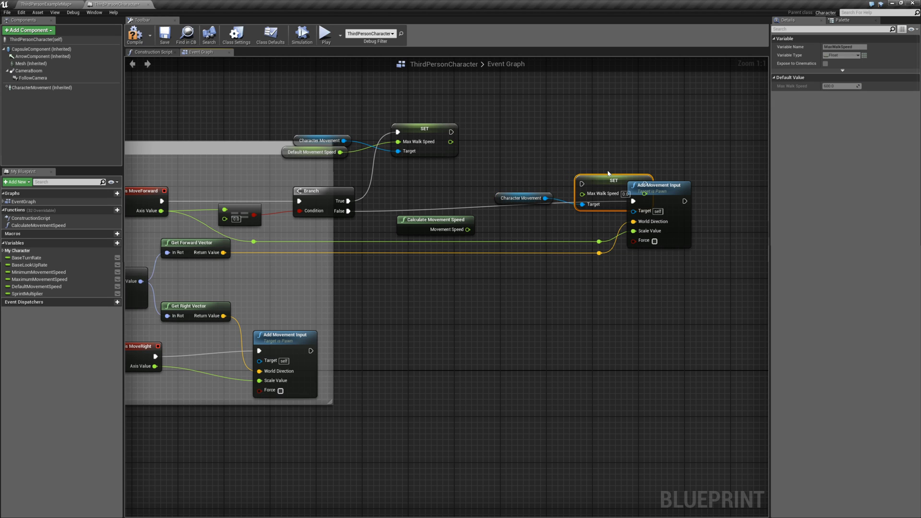
left_click_drag(613, 180, 572, 145)
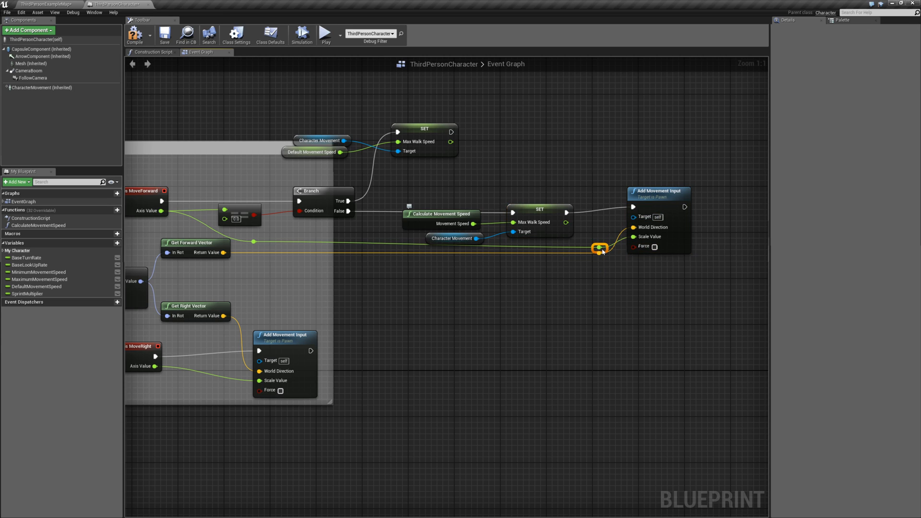
mouse_move(254, 247)
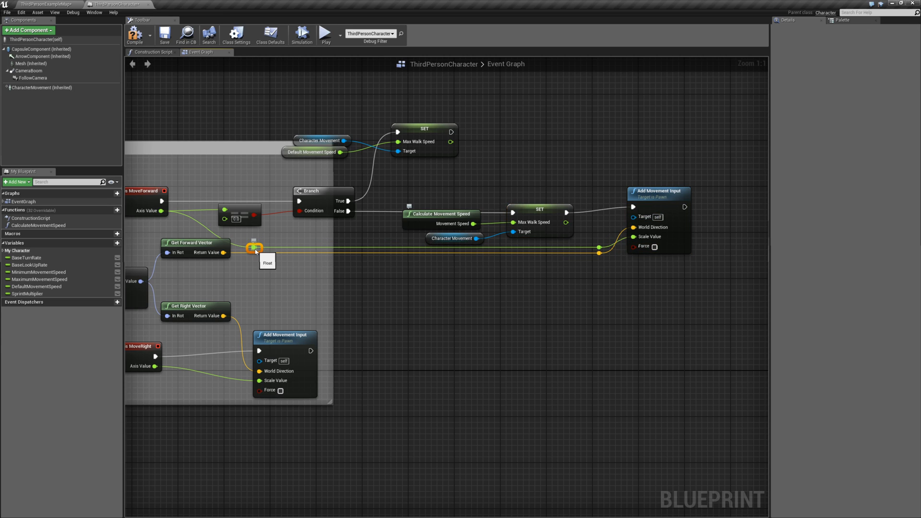
left_click(438, 219)
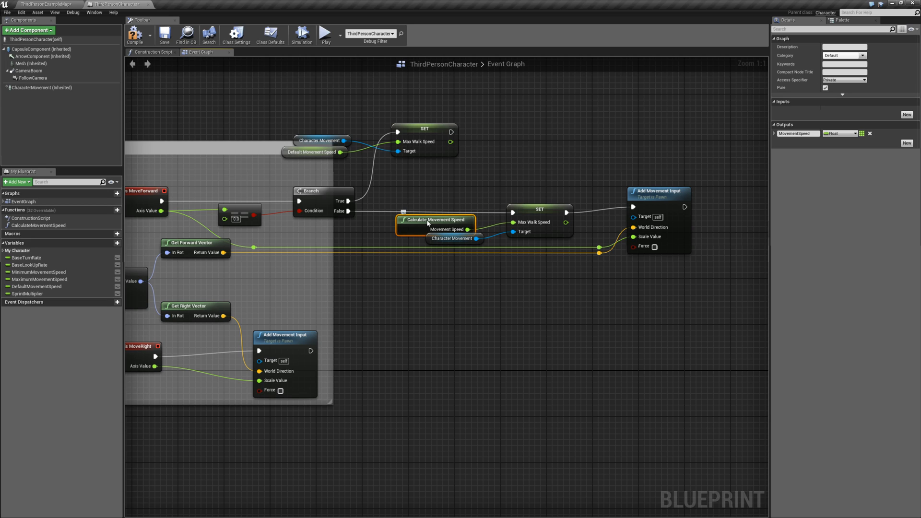
left_click_drag(434, 219, 446, 190)
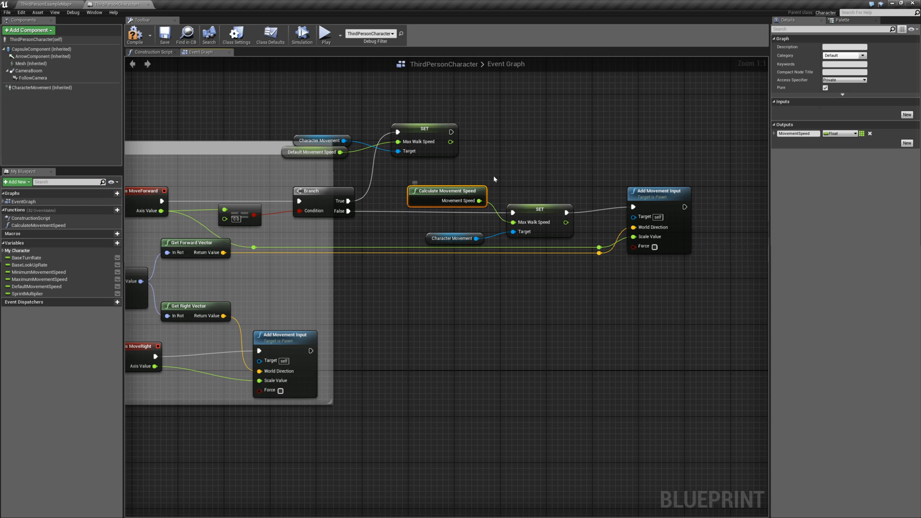
mouse_move(320, 69)
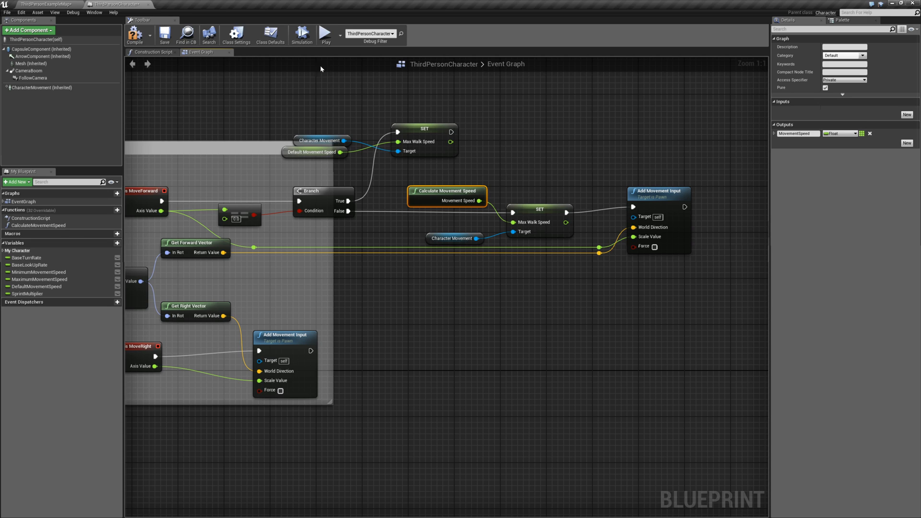
mouse_move(151, 141)
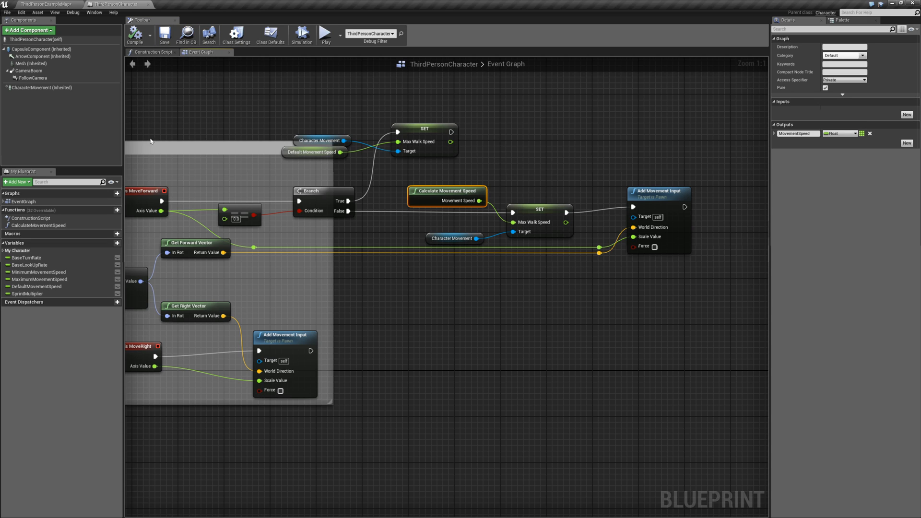
mouse_move(323, 35)
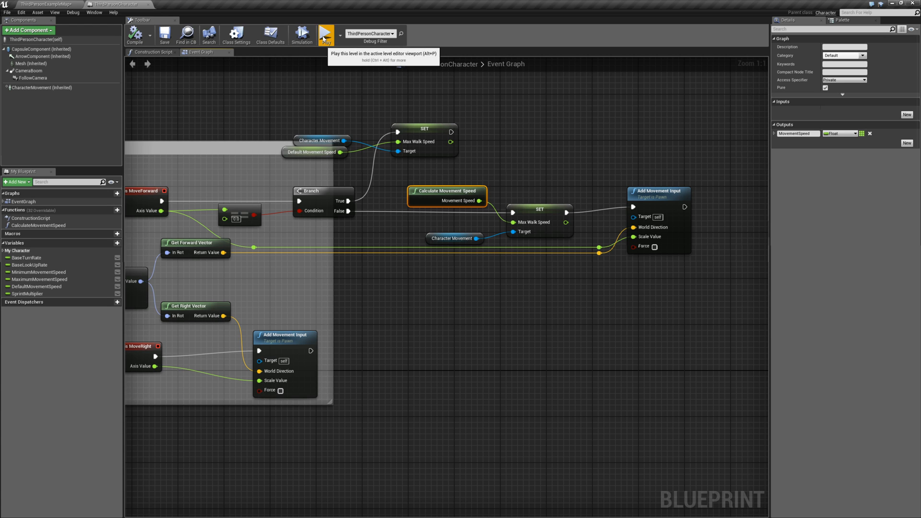
left_click(326, 33)
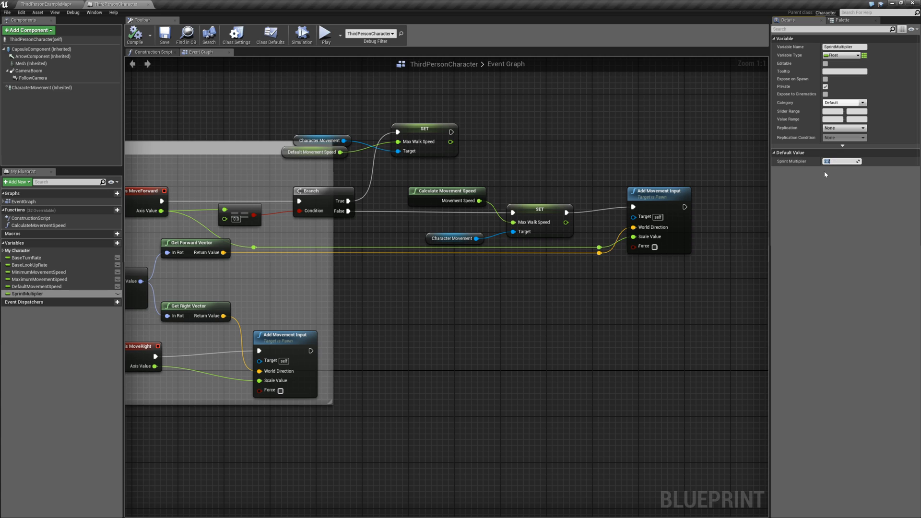
Enter 10.0 as Sprint Multiplier's default and start a play session
type("10.0")
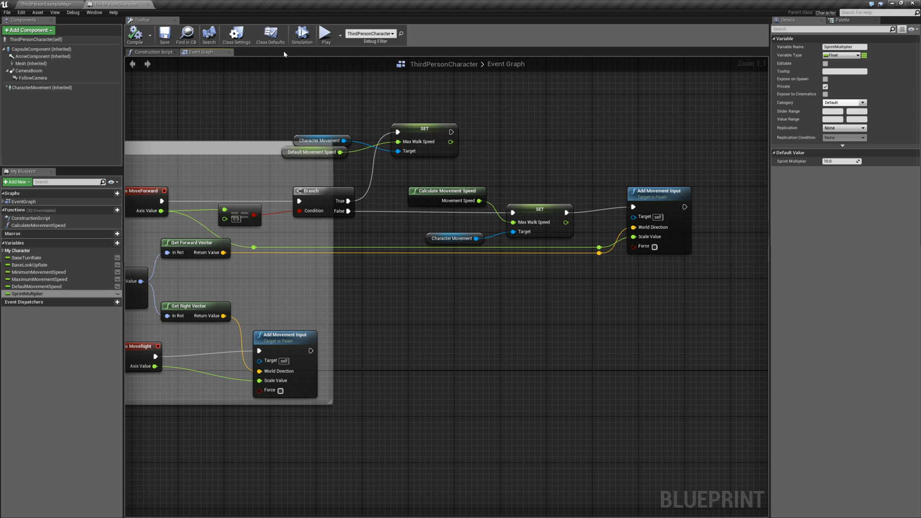
left_click(301, 32)
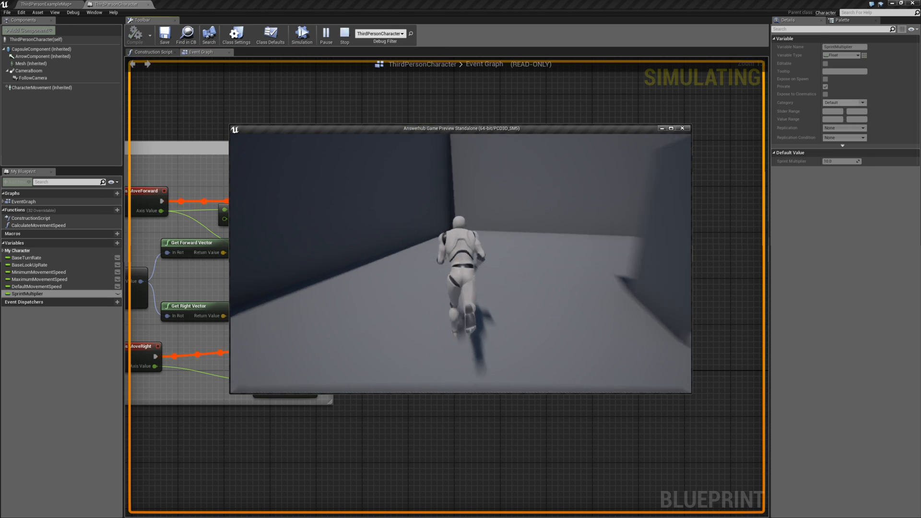
Enter 50000.0 as Maximum Movement Speed's default and compile the blueprint
left_click(344, 33)
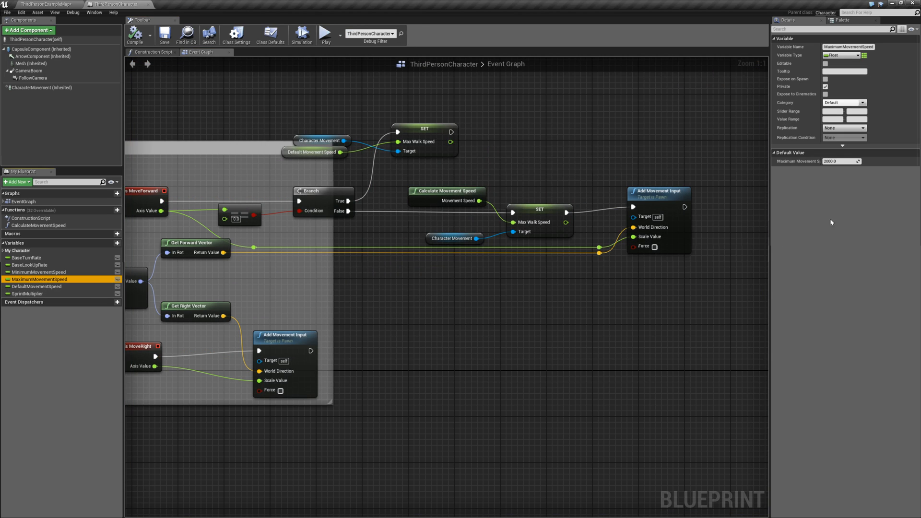
left_click(841, 161)
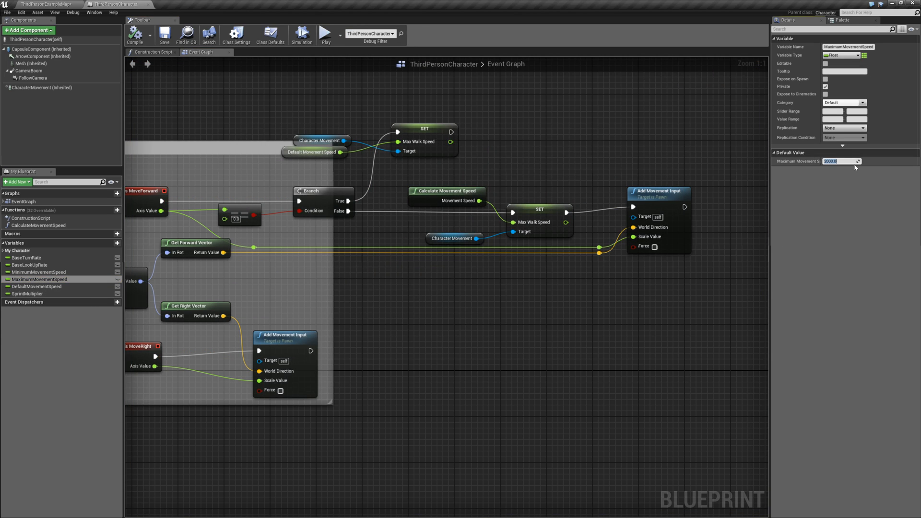
type("50000.0")
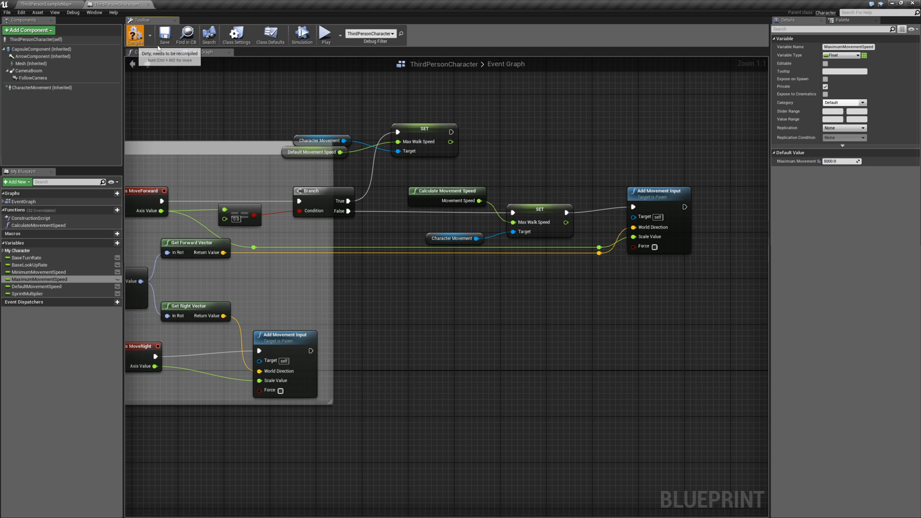
left_click(325, 34)
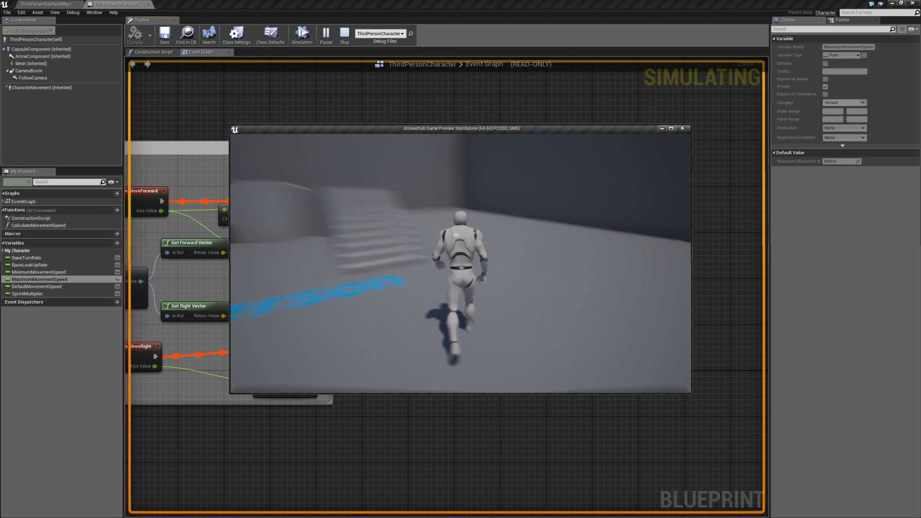